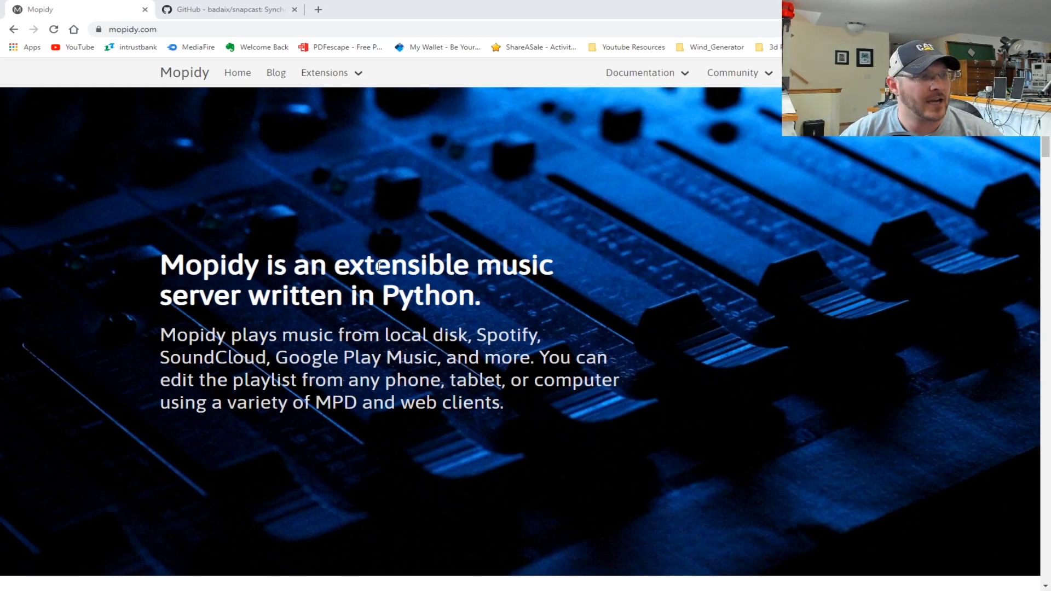
# Scroll through the current page, then switch to the badaix/snapcast README tab.
pyautogui.scroll(-3)
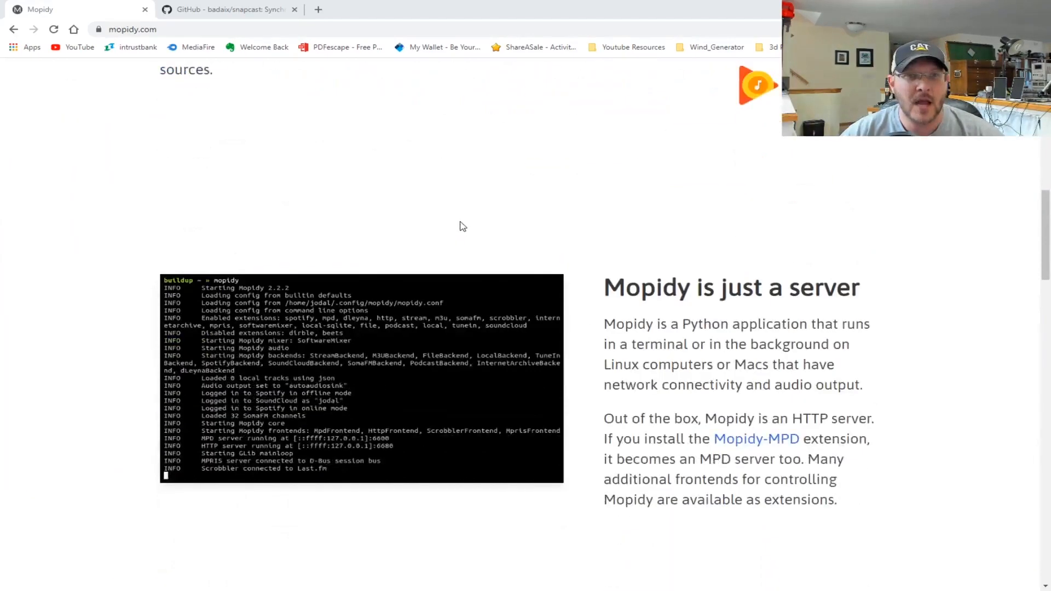
pyautogui.scroll(-3)
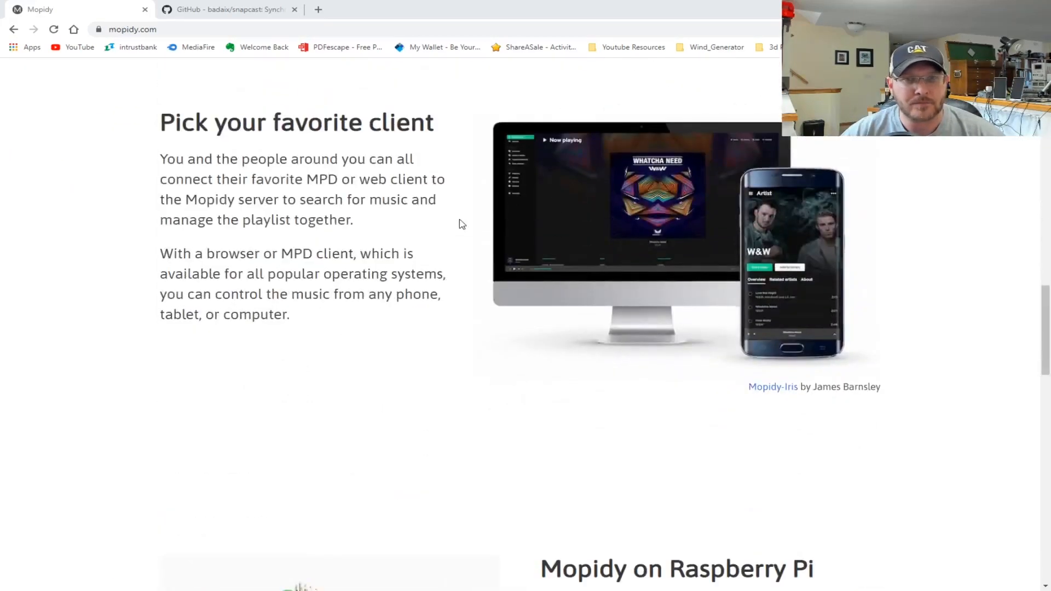
pyautogui.scroll(-3)
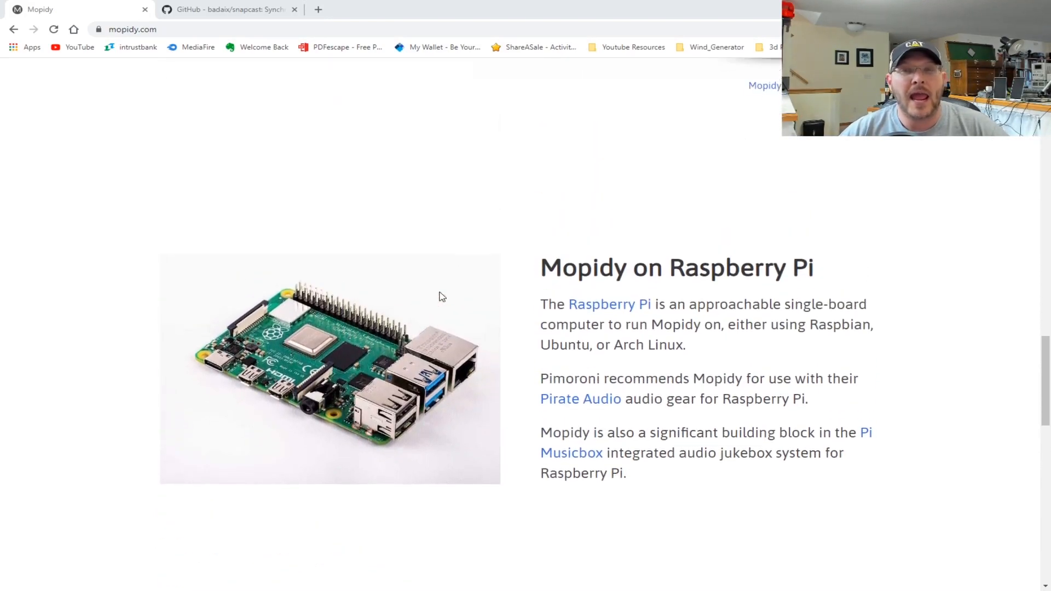
pyautogui.scroll(-3)
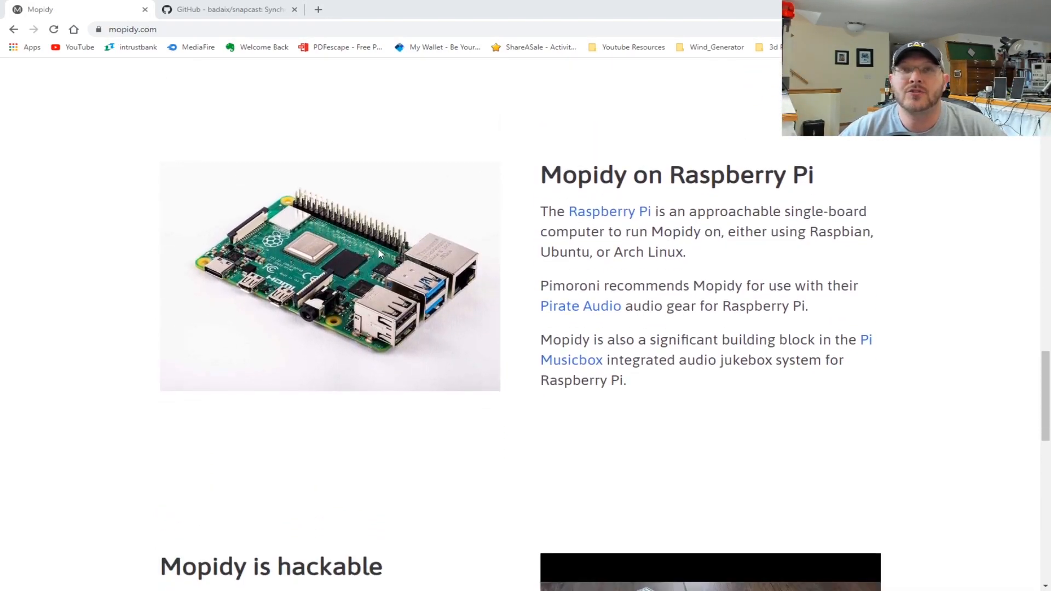
pyautogui.scroll(-3)
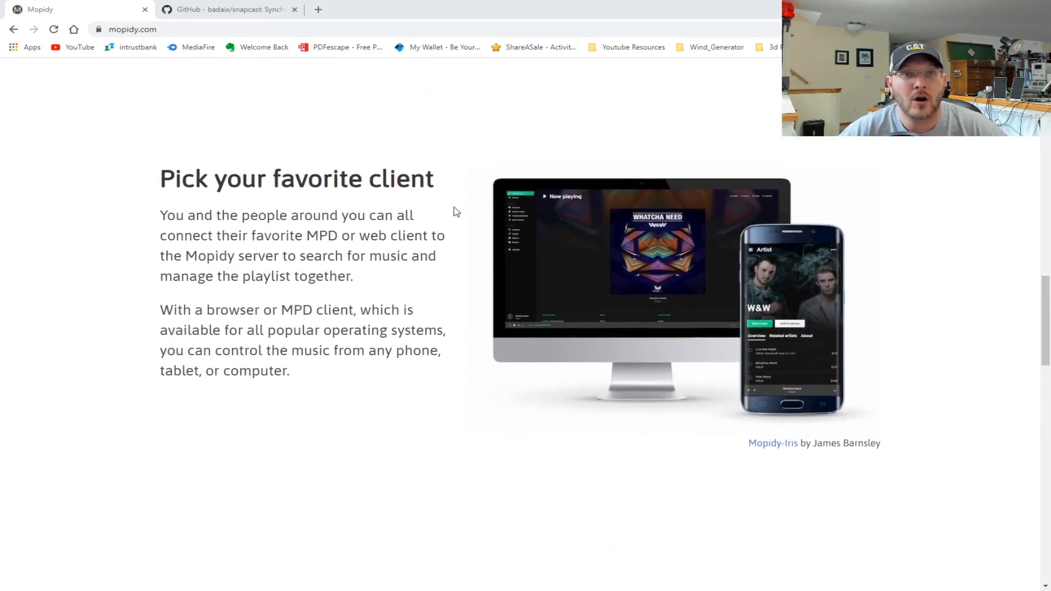
pyautogui.moveTo(675, 330)
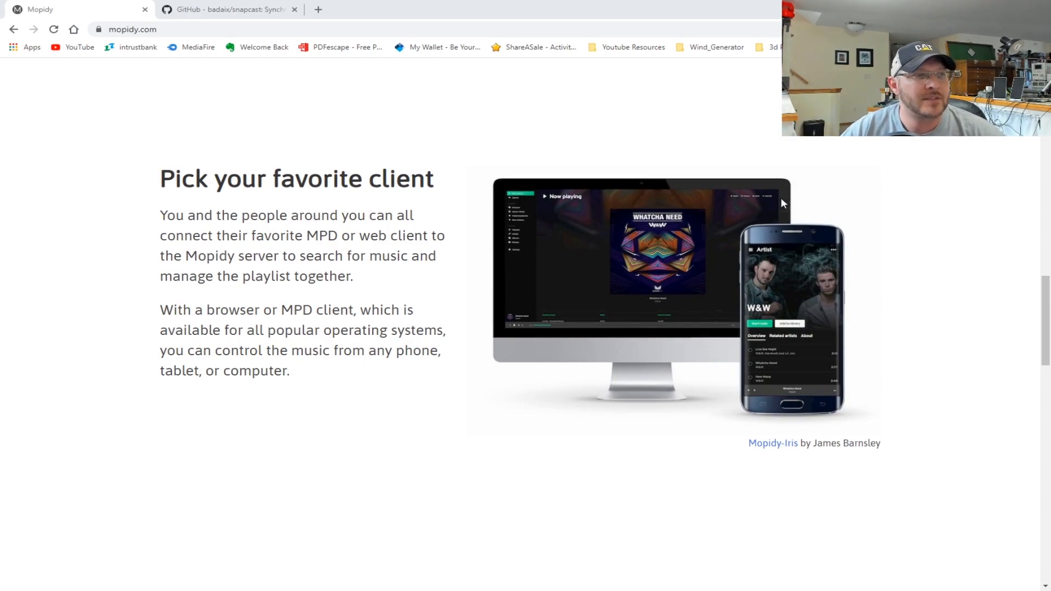
pyautogui.moveTo(463, 211)
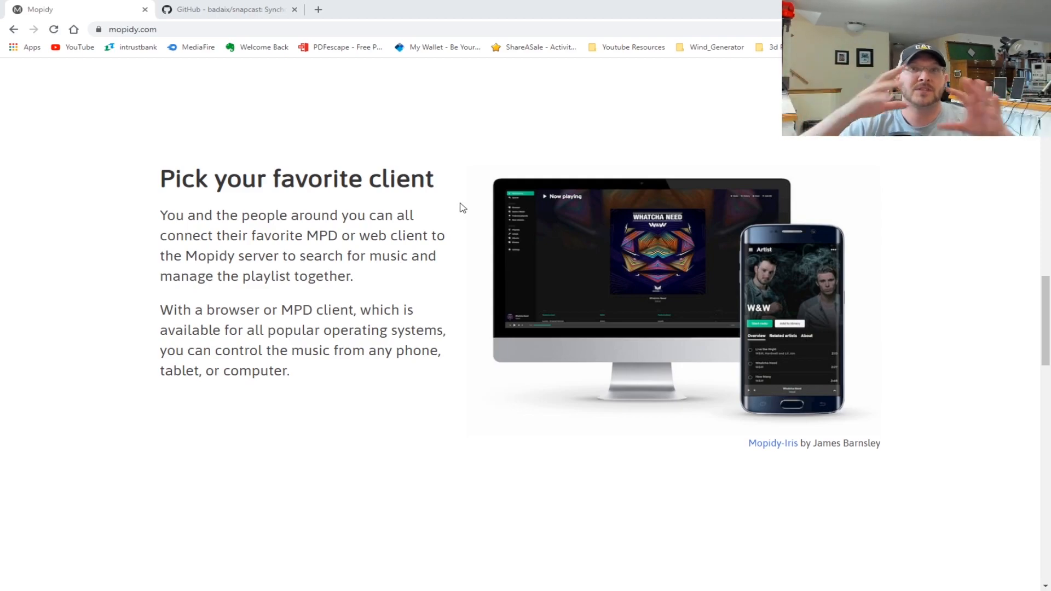
pyautogui.moveTo(558, 240)
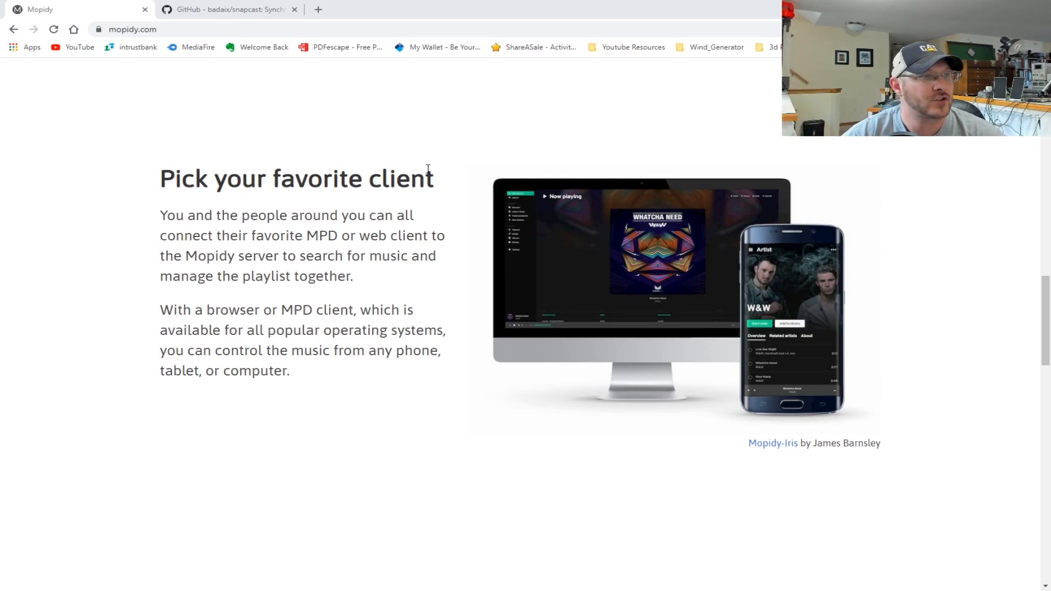
pyautogui.scroll(3)
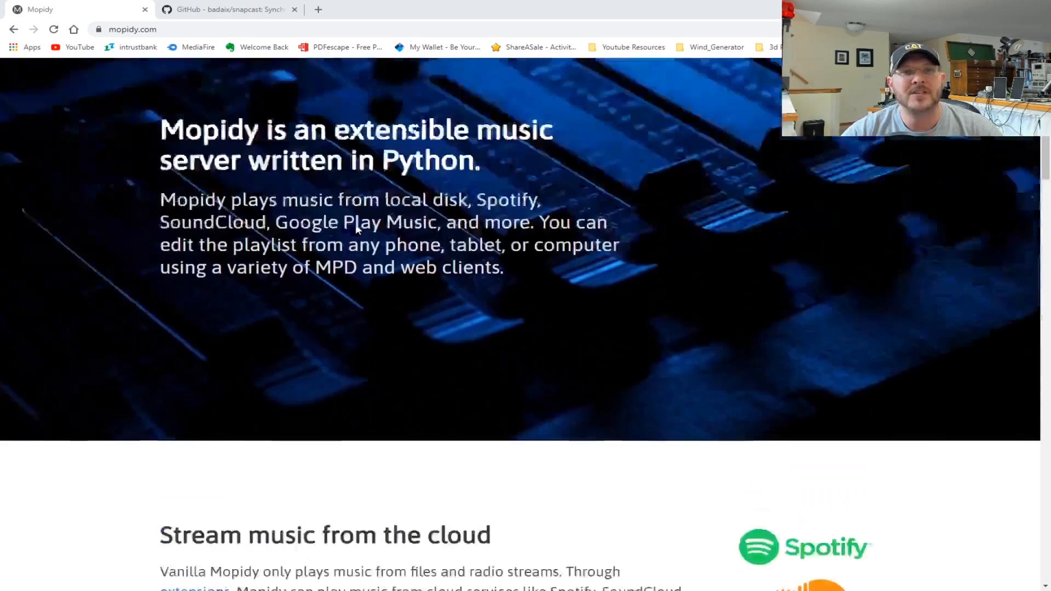
pyautogui.scroll(3)
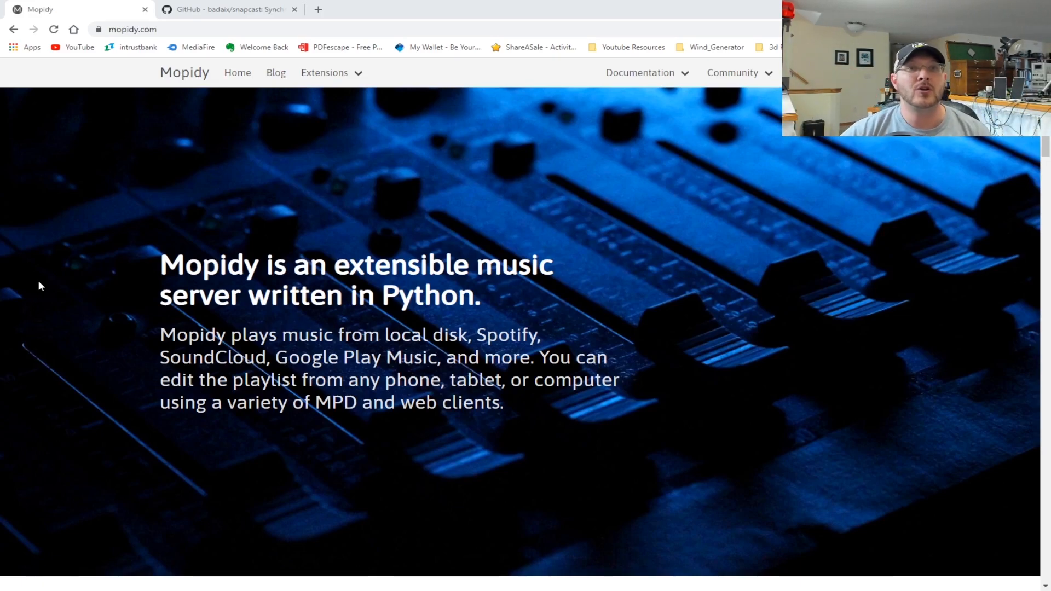
pyautogui.click(227, 9)
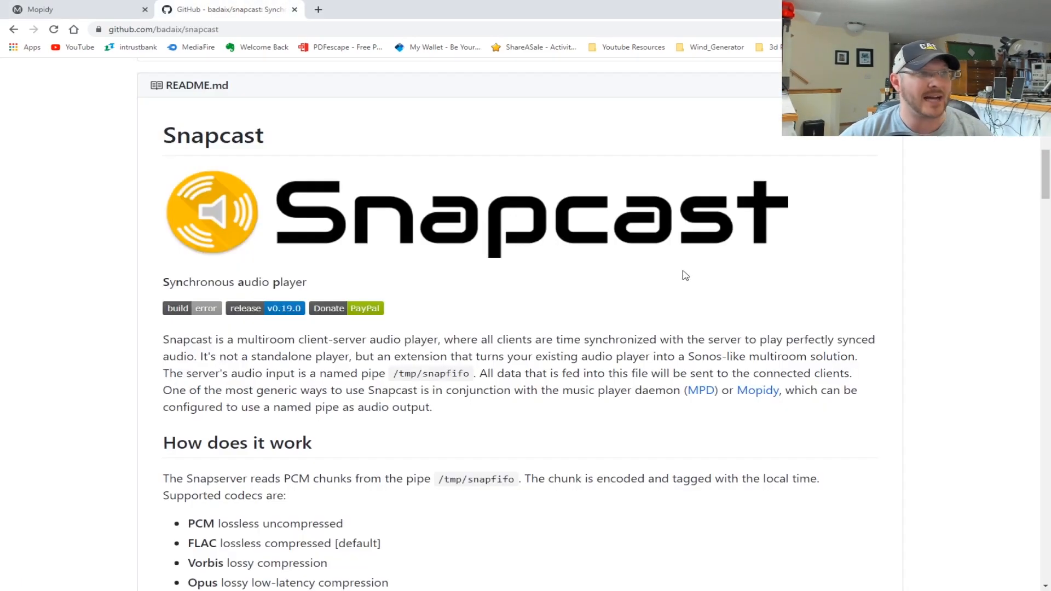
pyautogui.moveTo(436, 293)
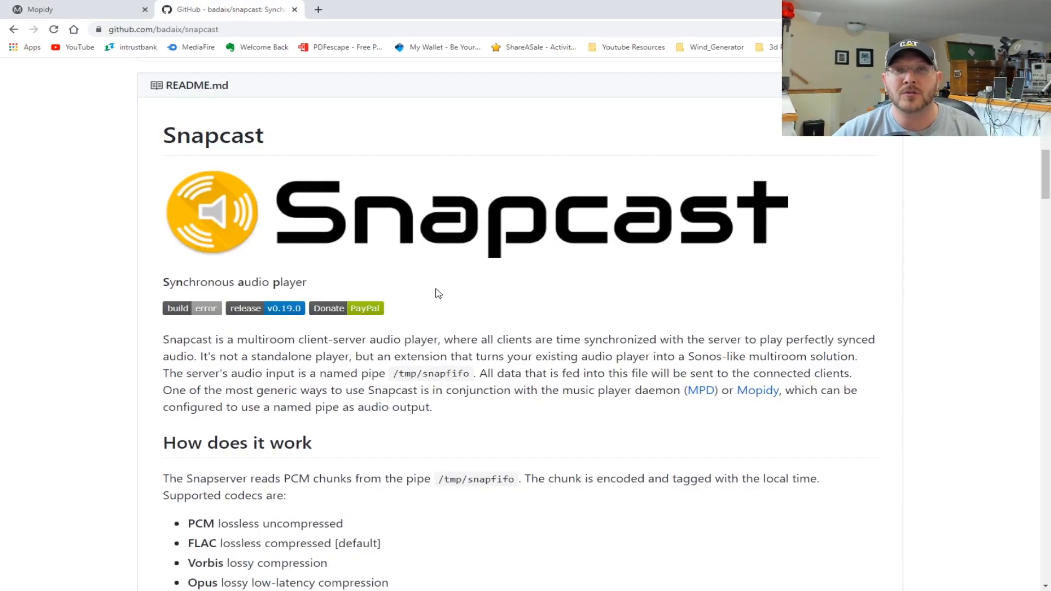
pyautogui.moveTo(410, 223)
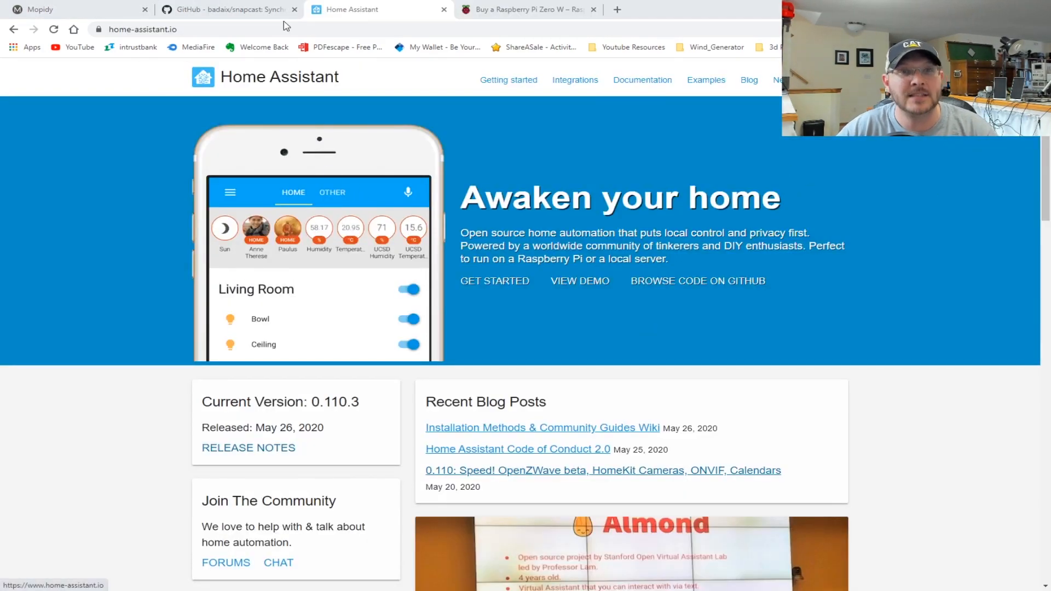
pyautogui.moveTo(332, 142)
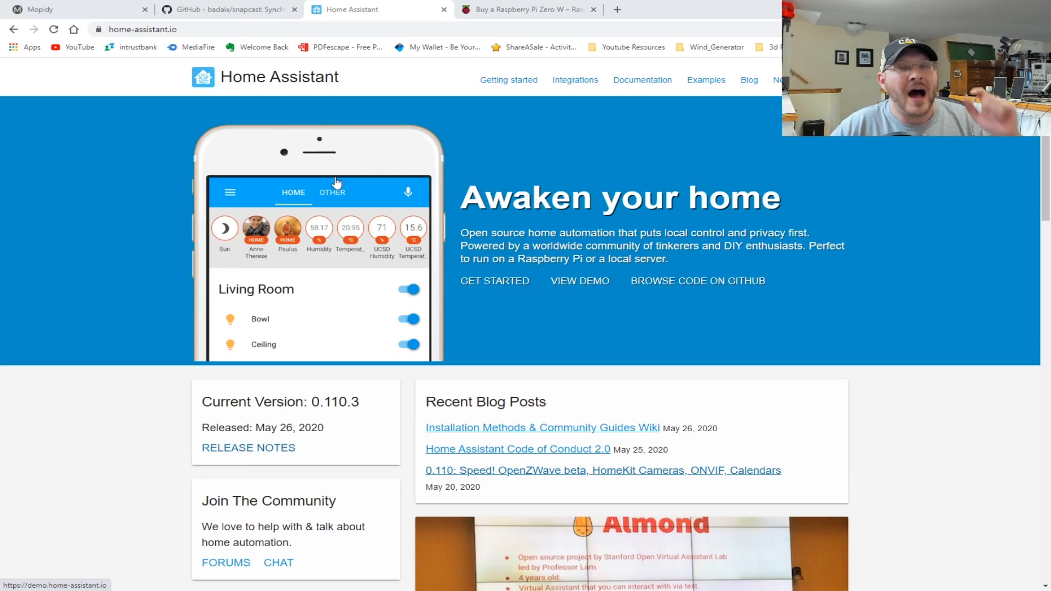
pyautogui.moveTo(478, 148)
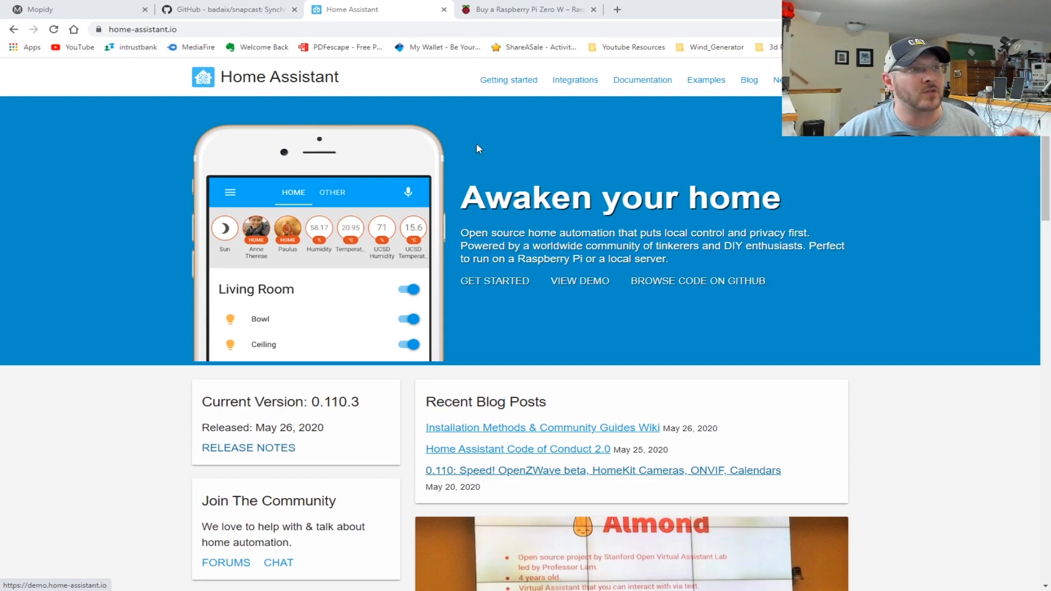
pyautogui.moveTo(479, 159)
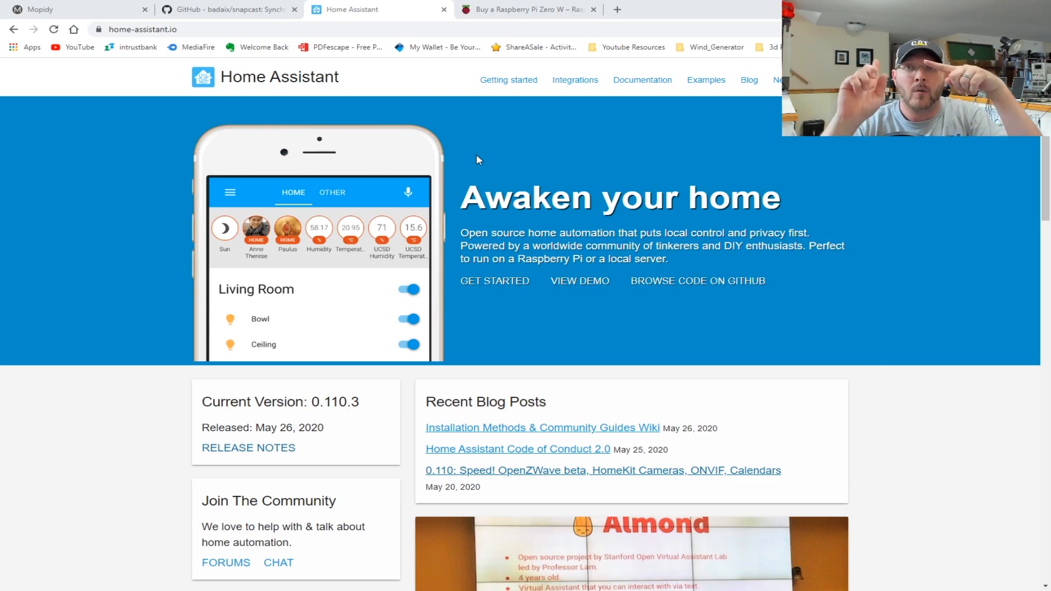
pyautogui.moveTo(532, 147)
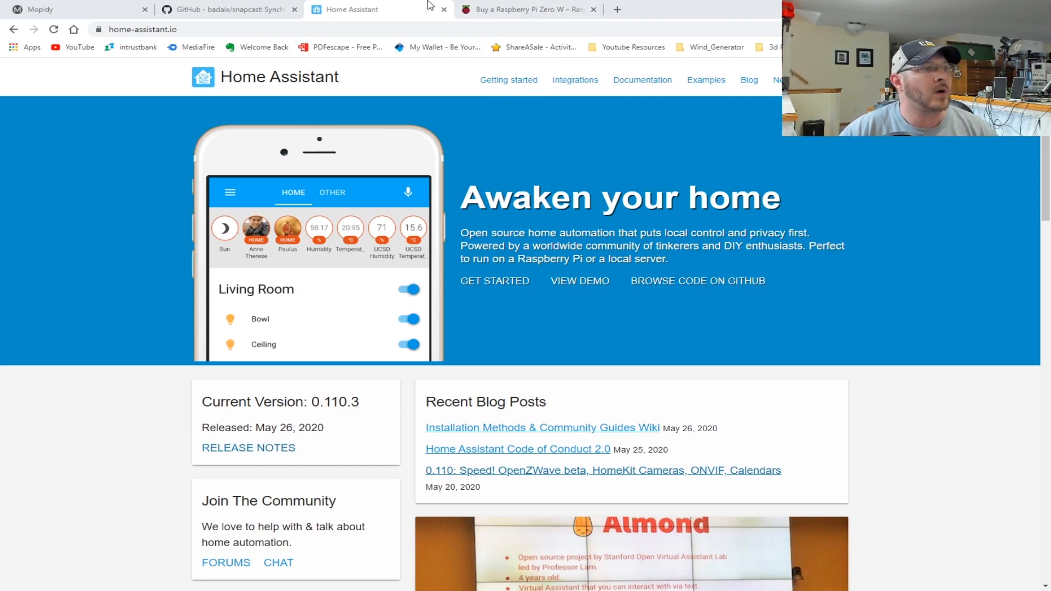
# Switch to the Raspberry Pi Zero W product page tab.
pyautogui.click(526, 9)
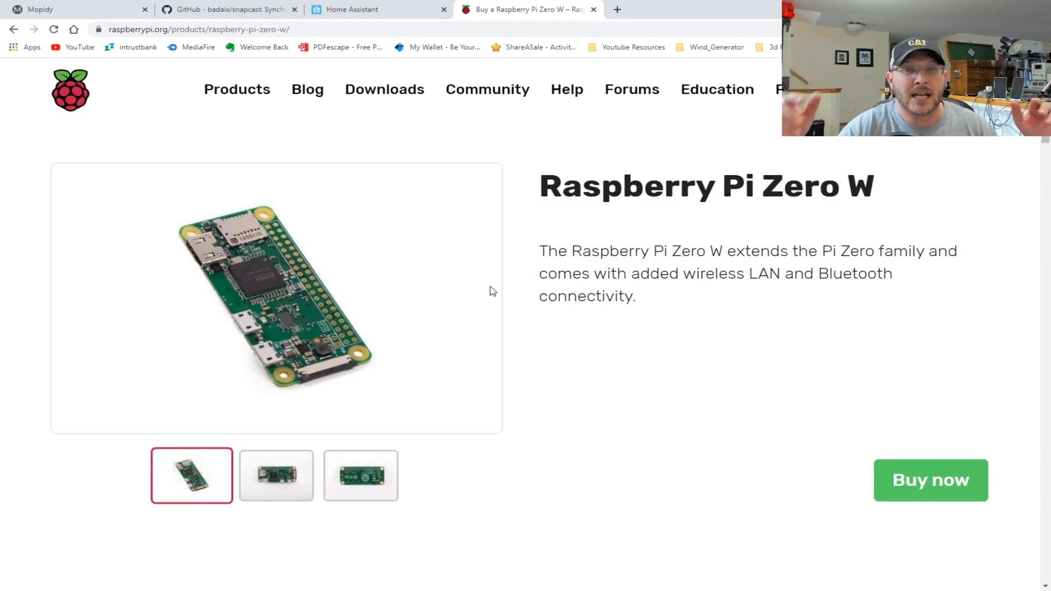
pyautogui.moveTo(511, 253)
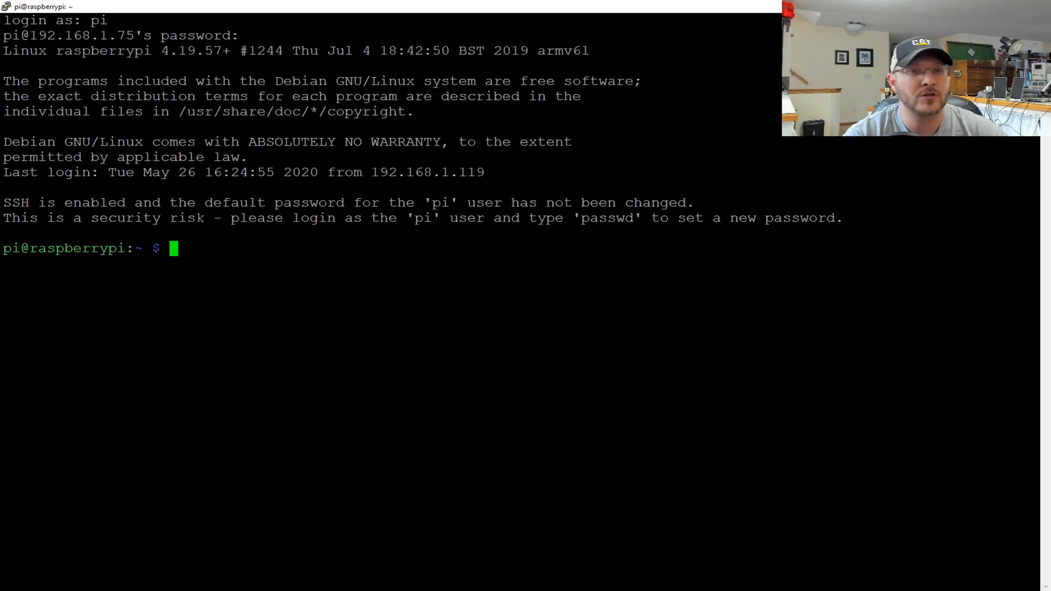
# Begin typing sudo raspi-config at the pi shell prompt.
pyautogui.write('sudo ras')
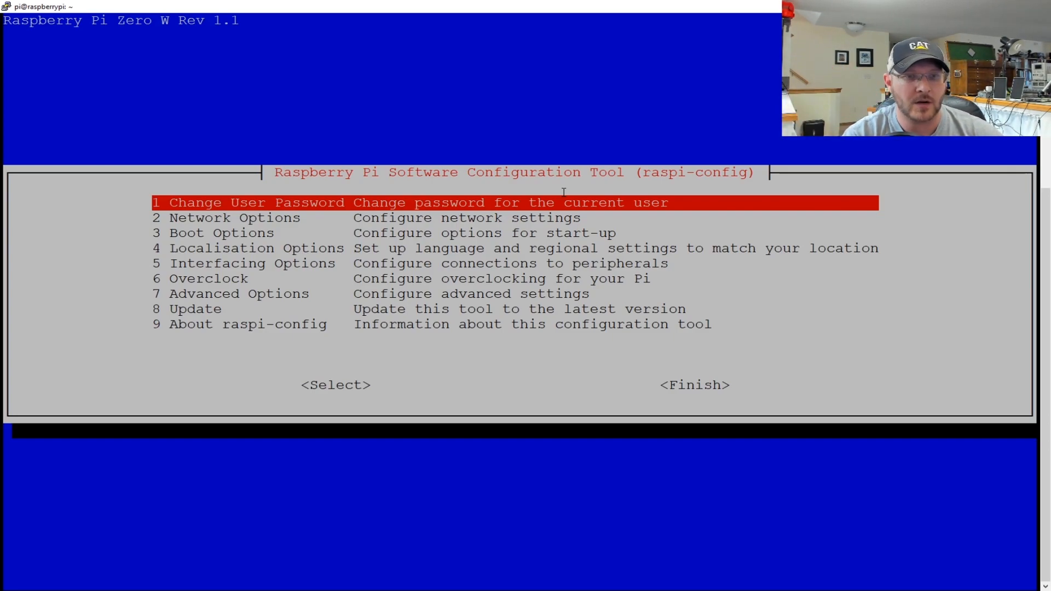
# In raspi-config, keep automatic audio output and choose booting to the desktop with login.
pyautogui.press('Down')
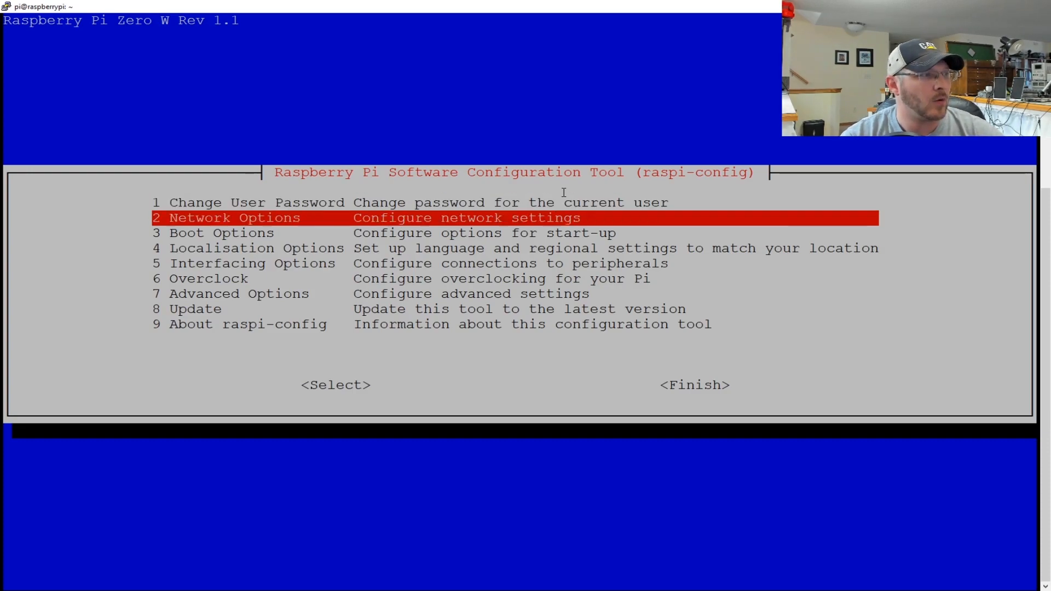
pyautogui.press('Down')
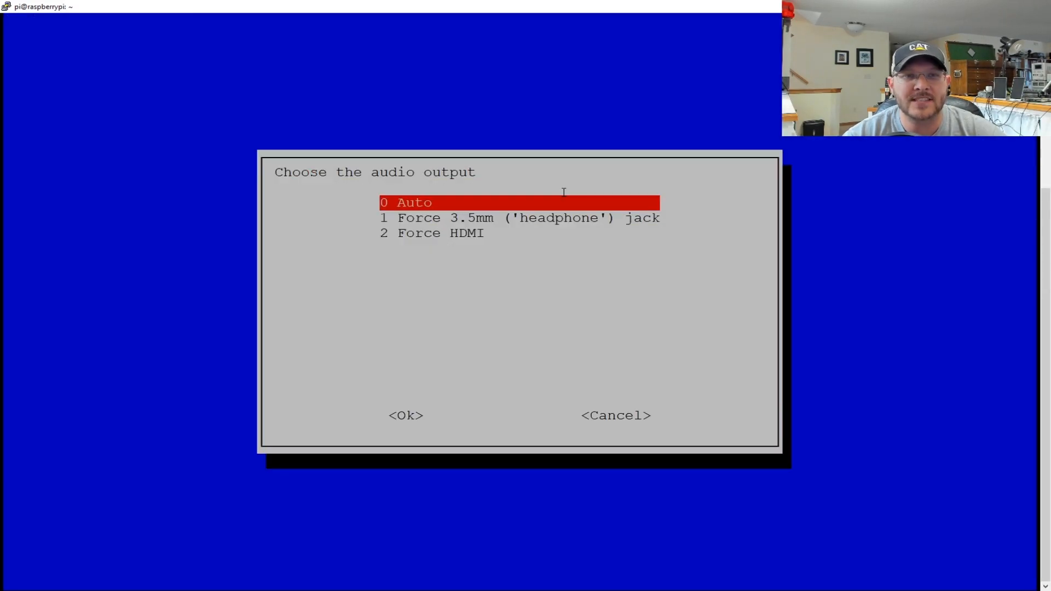
pyautogui.press('Down')
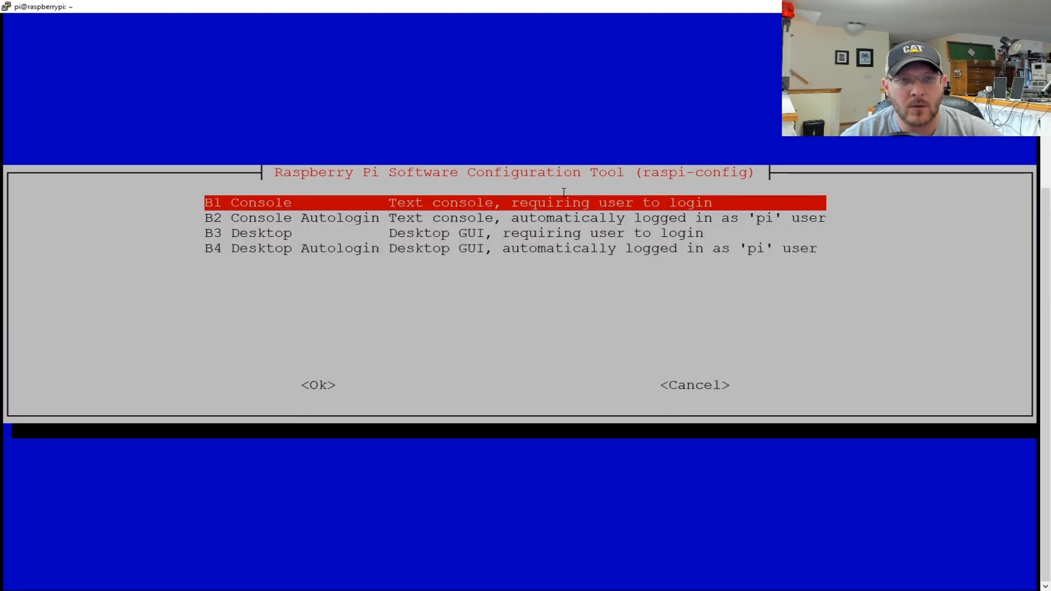
pyautogui.press('Down')
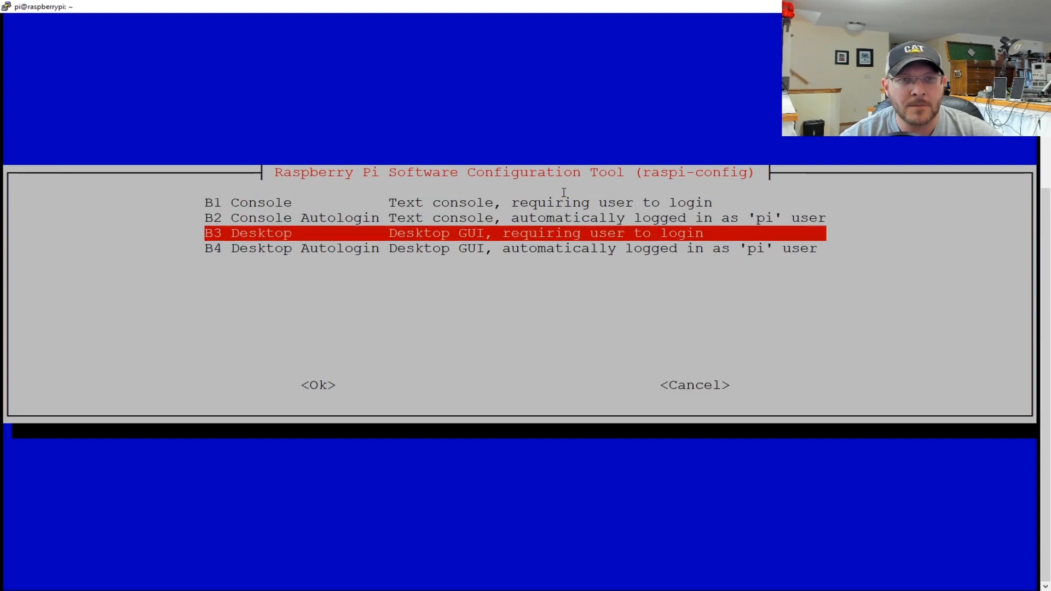
pyautogui.press('Up')
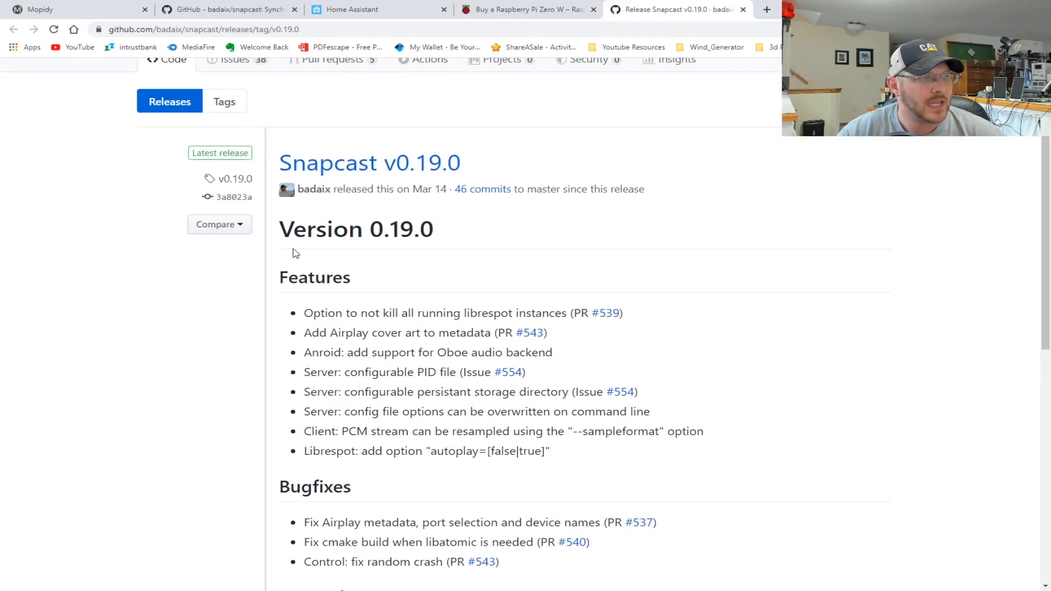
# Scroll the Snapcast v0.19.0 release page down to its Assets list.
pyautogui.scroll(-3)
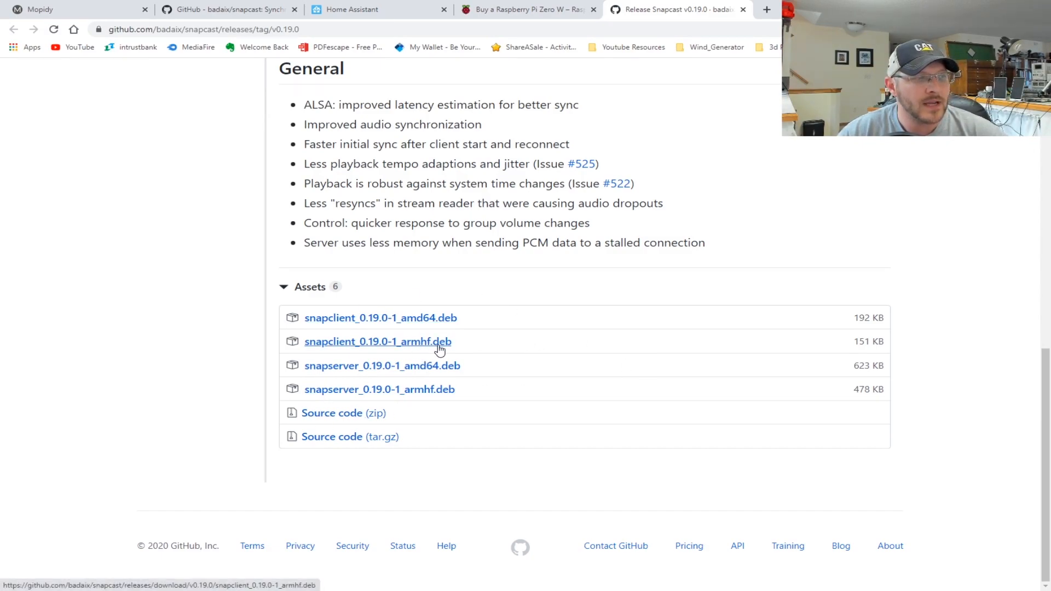
pyautogui.moveTo(444, 393)
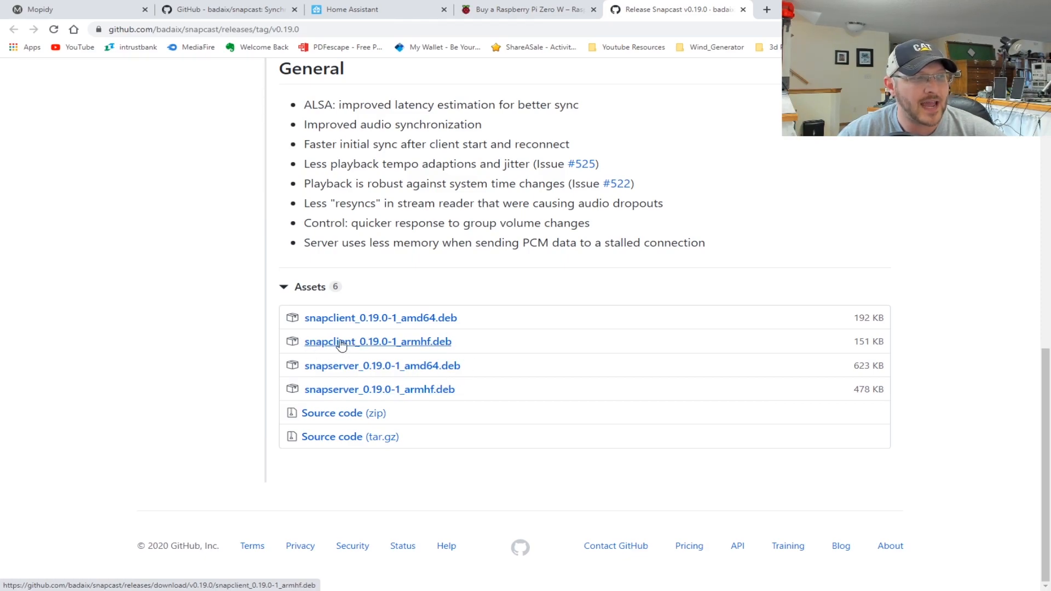
pyautogui.moveTo(375, 384)
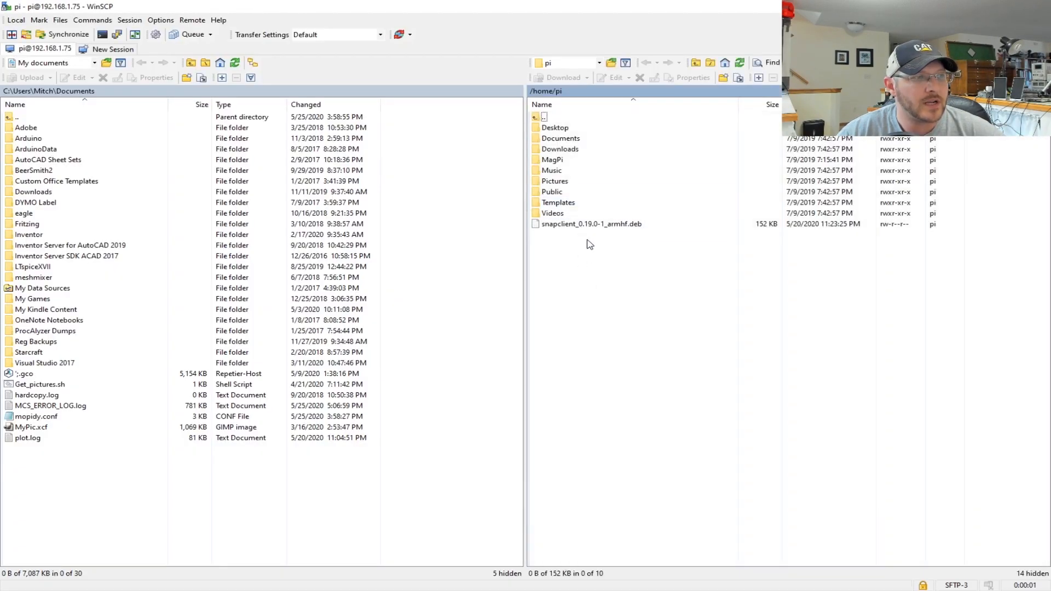
# Select snapclient_0.19.0-1_armhf.deb in WinSCP's remote /home/pi folder.
pyautogui.click(592, 224)
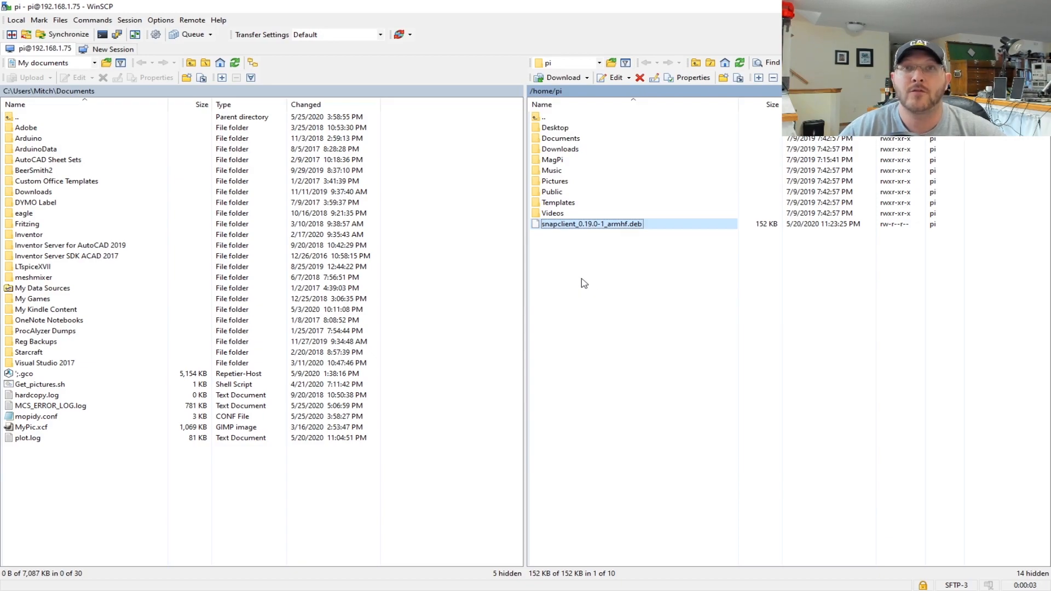
pyautogui.moveTo(1005, 241)
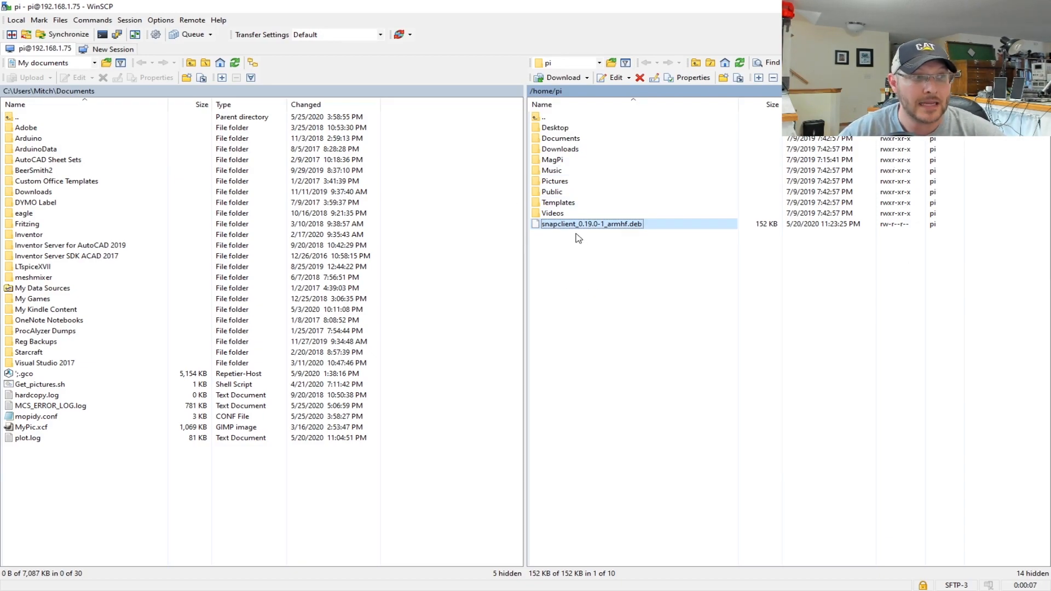
pyautogui.moveTo(615, 254)
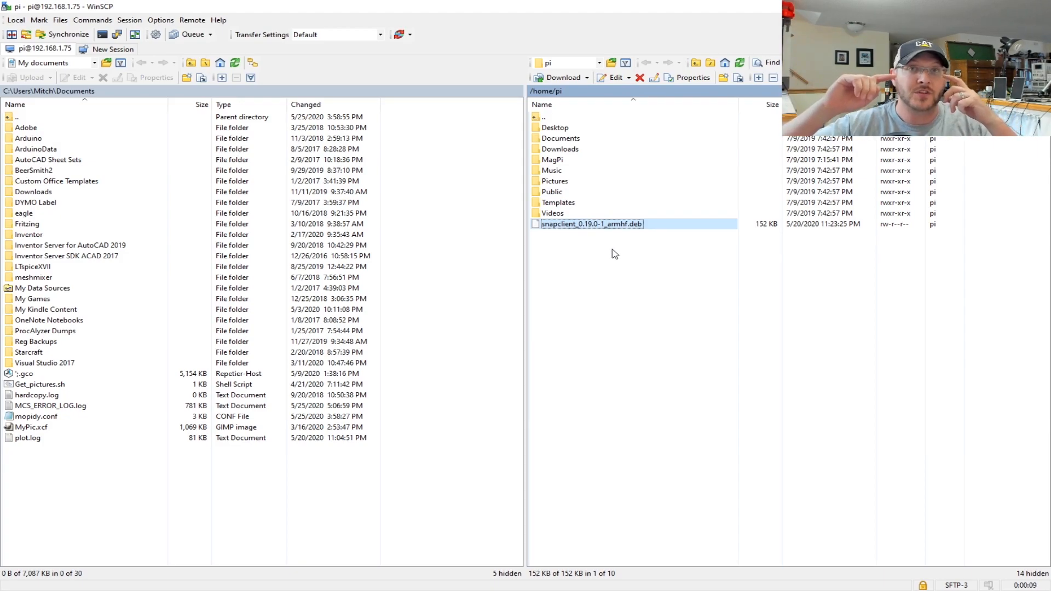
pyautogui.moveTo(627, 259)
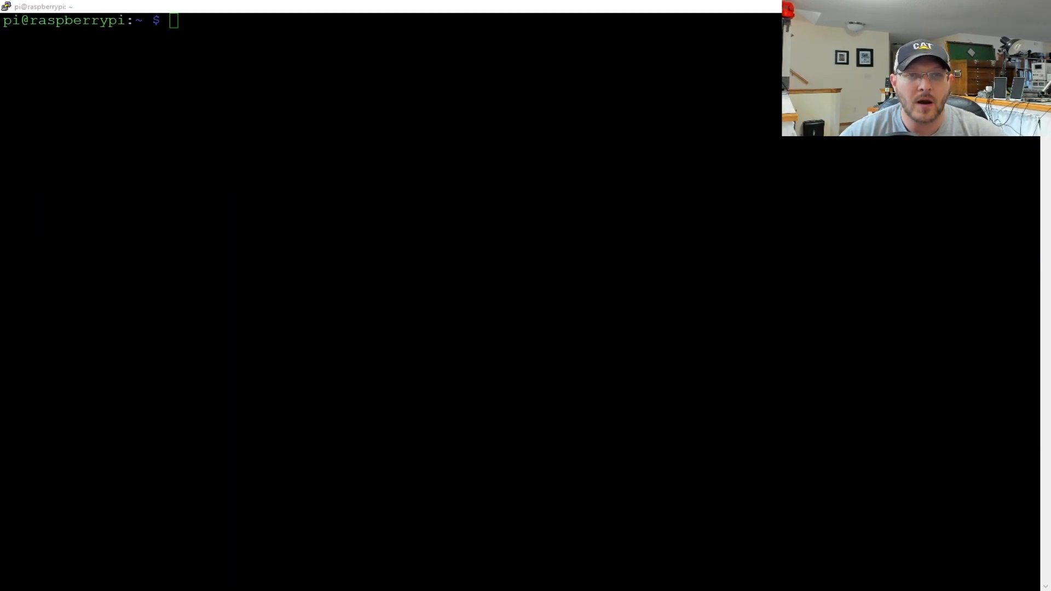
# Enter sudo dpkg -i snapclient_0.19.0-1_armhf.deb to install the snapclient package.
pyautogui.write('sudo')
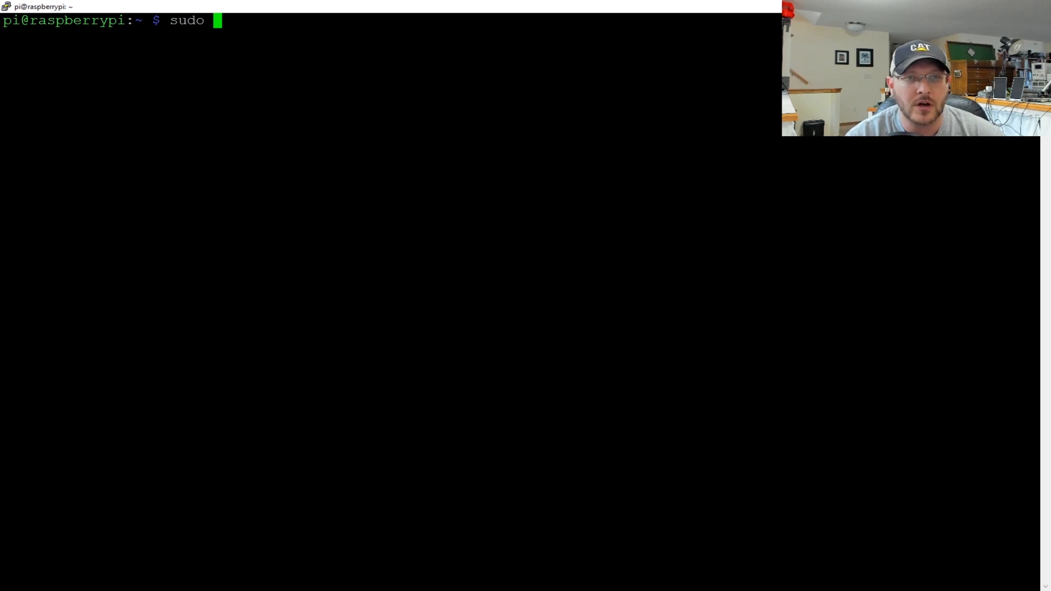
pyautogui.write('dpkg -i')
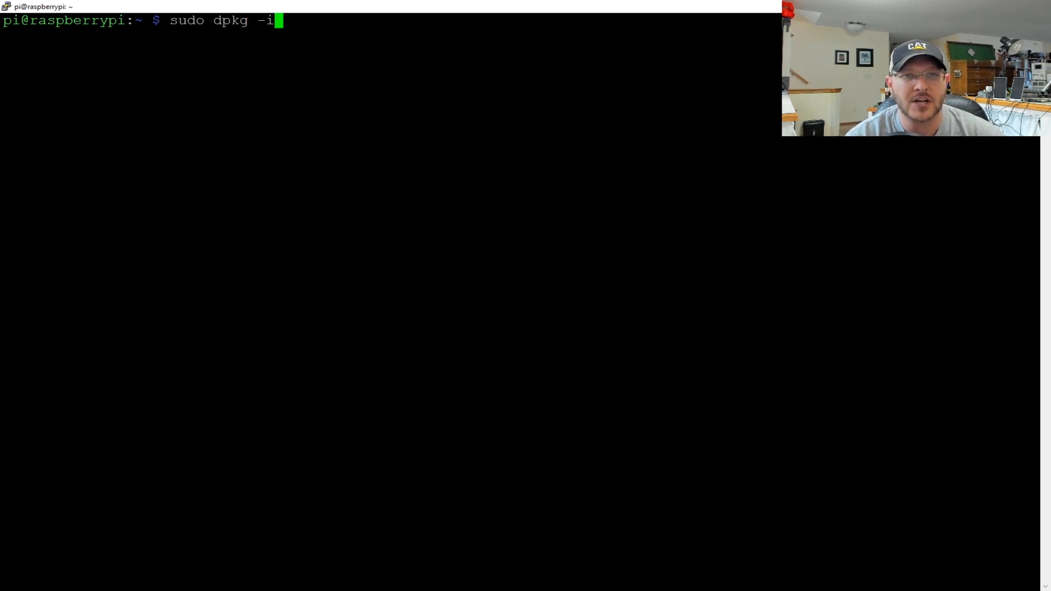
pyautogui.write('snapclient_0.19.0-1_armhf.deb')
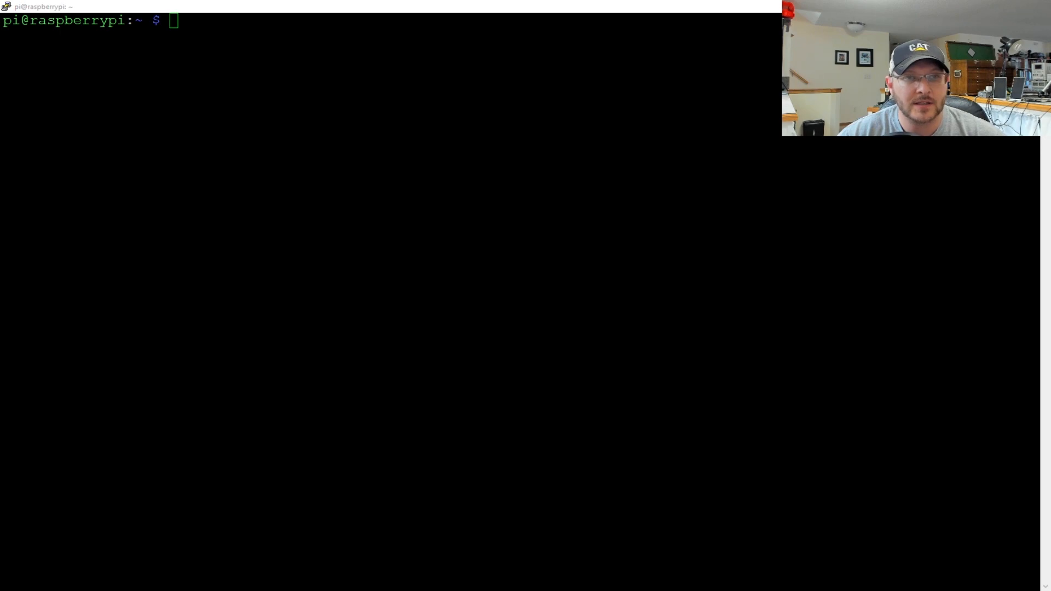
# Add the Mopidy apt key and fetch the Mopidy list into /etc/apt/sources.list.d/mopidy.list.
pyautogui.write('wget -q -O - https://apt.mopidy.com/mopidy.gpg | sudo apt-key add -')
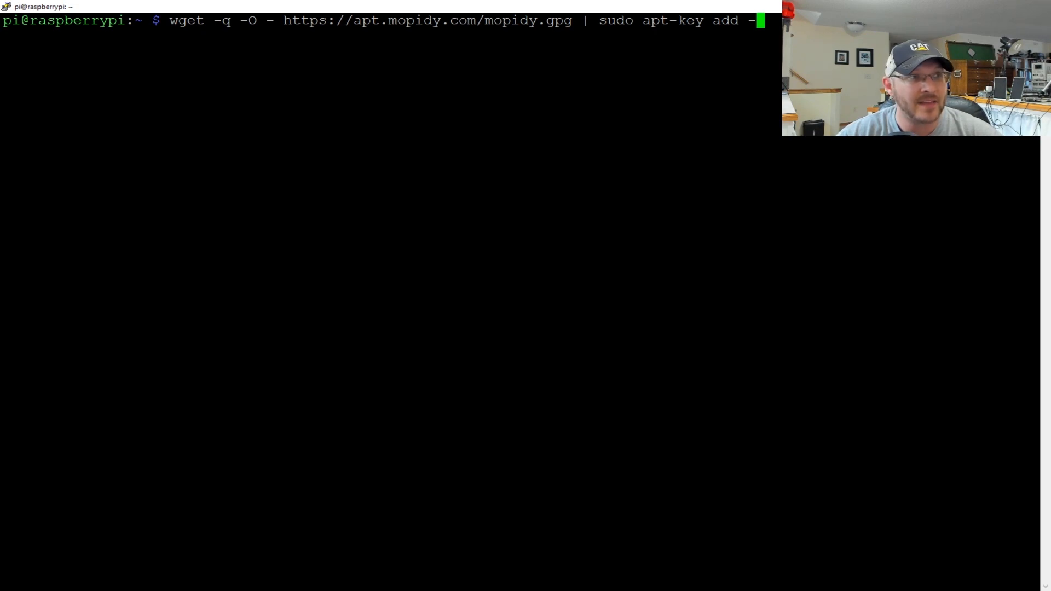
pyautogui.press('BackSpace')
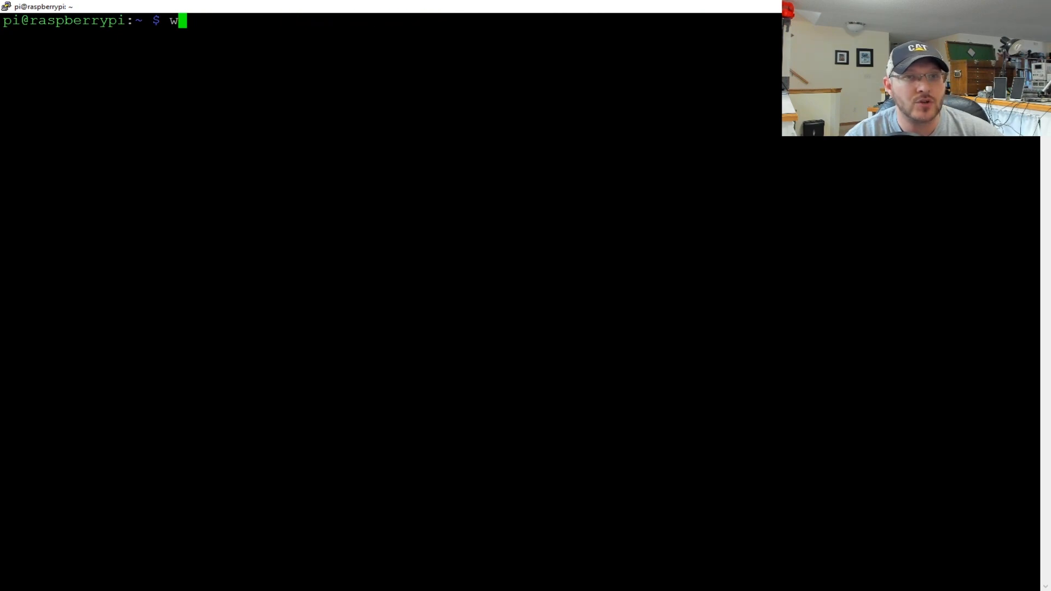
pyautogui.press('BackSpace')
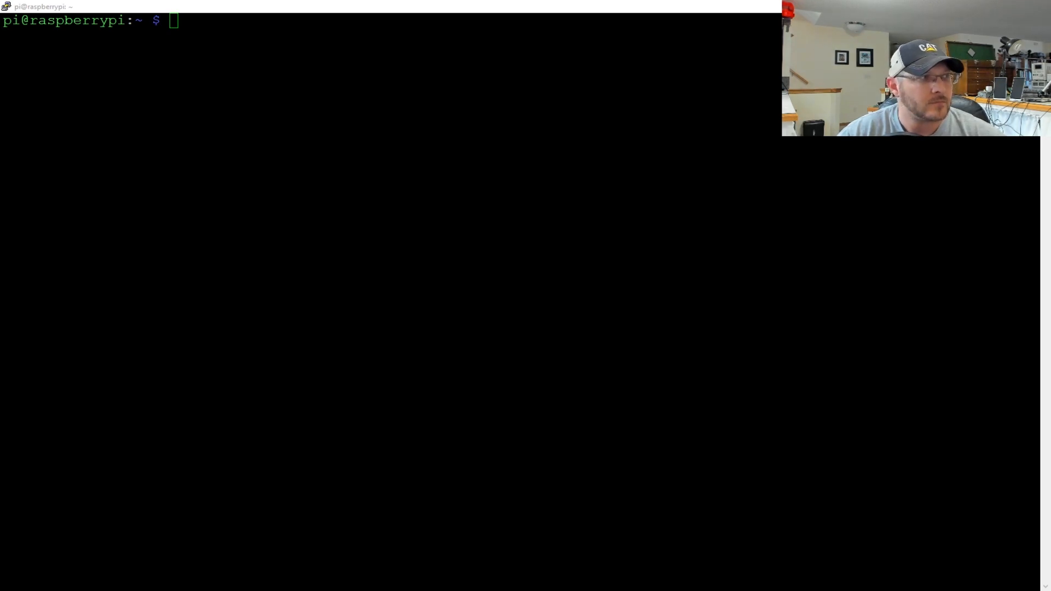
pyautogui.write('sudo wget -q -O /etc/apt/sources.list.d/mopidy.list https://apt.mopidy')
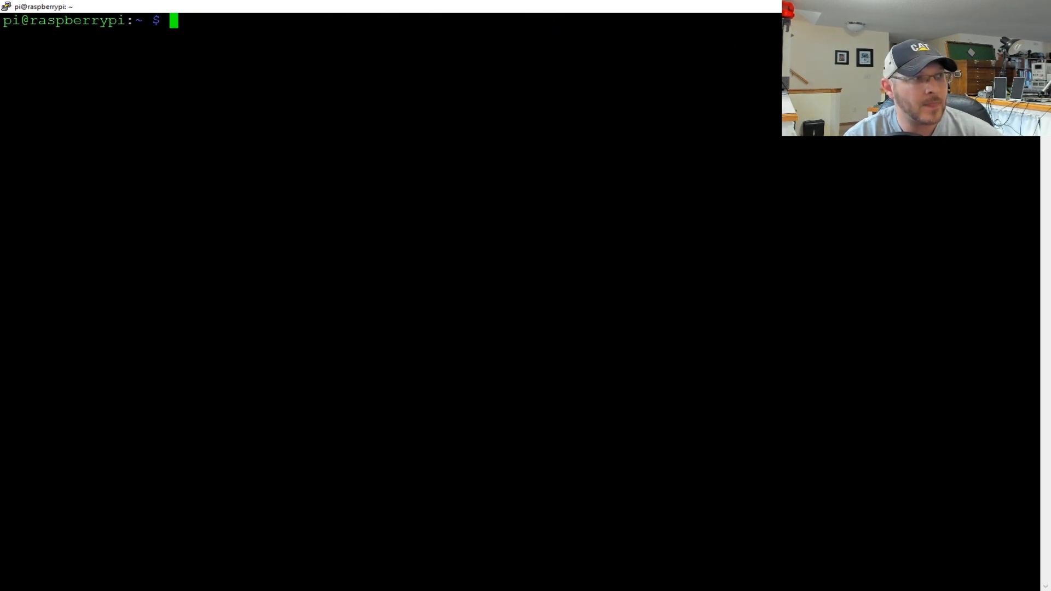
# Refresh the Pi's package lists with sudo apt update.
pyautogui.write('su')
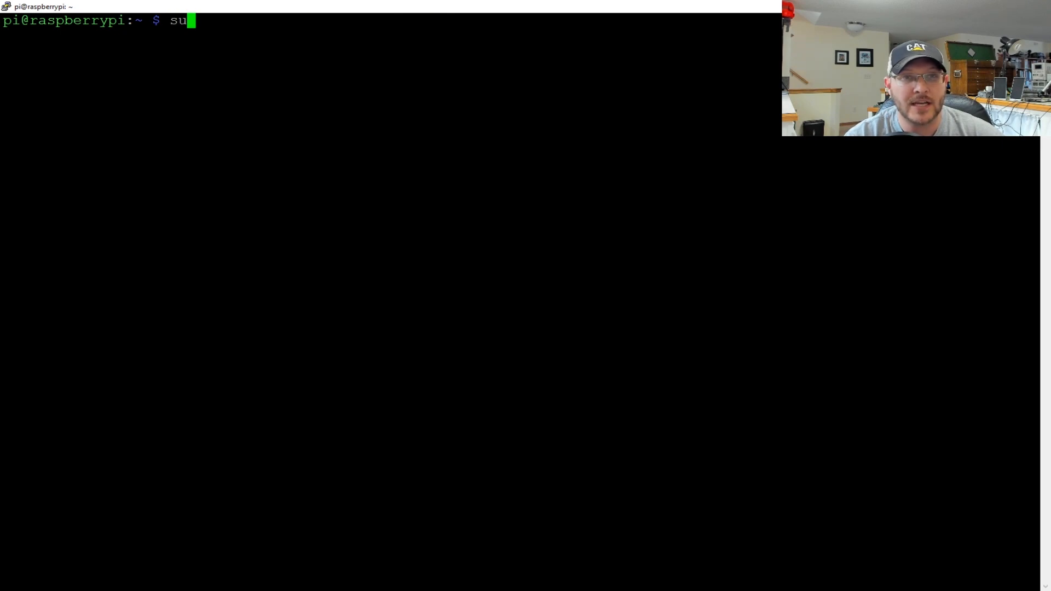
pyautogui.write('do apt update')
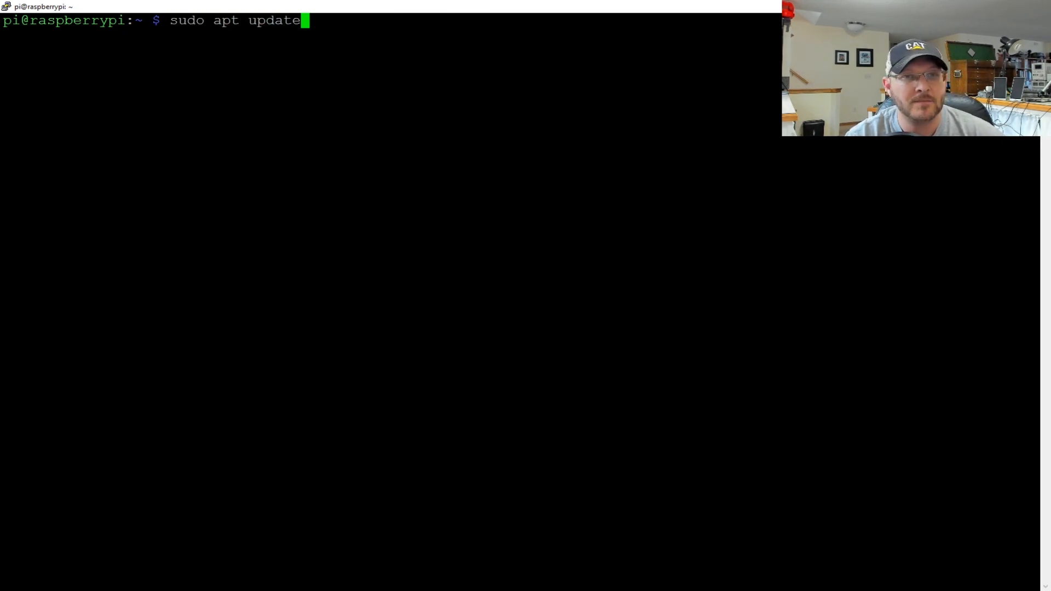
pyautogui.press('BackSpace')
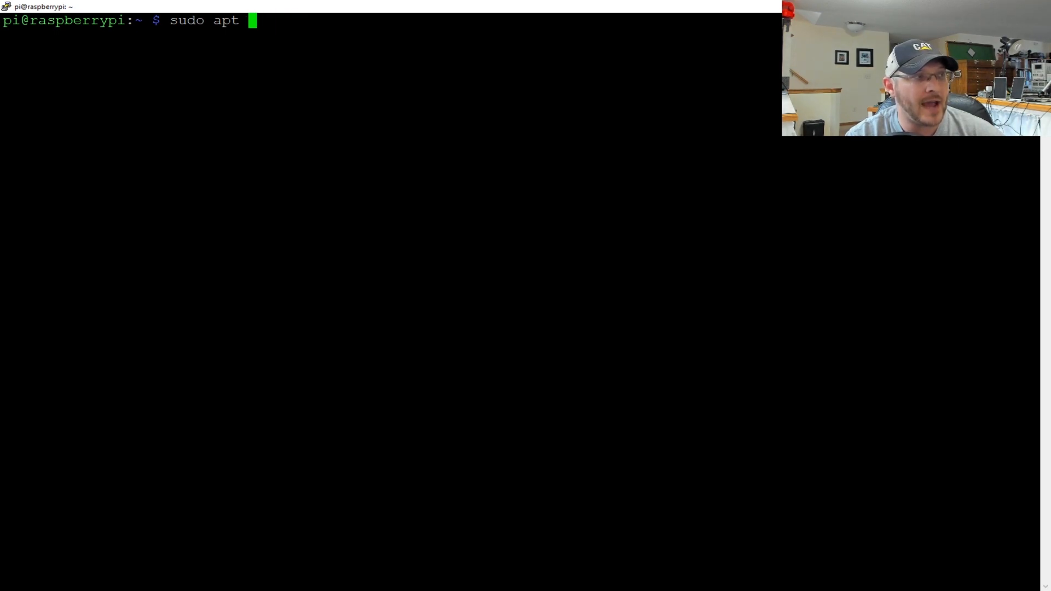
# Install Mopidy with sudo apt install mopidy, then start an apt search.
pyautogui.write('install')
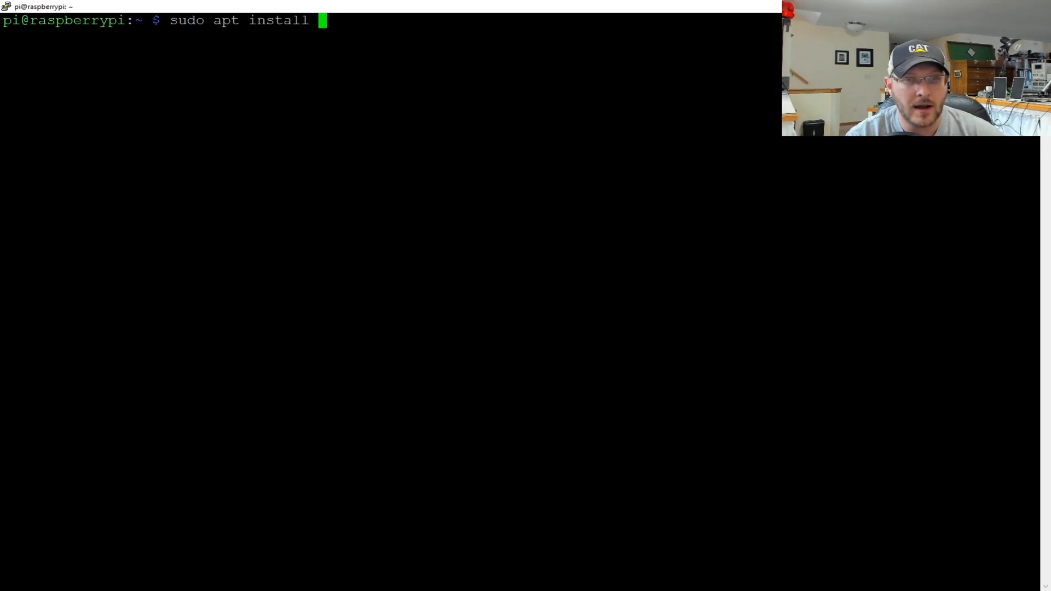
pyautogui.write('mopidy')
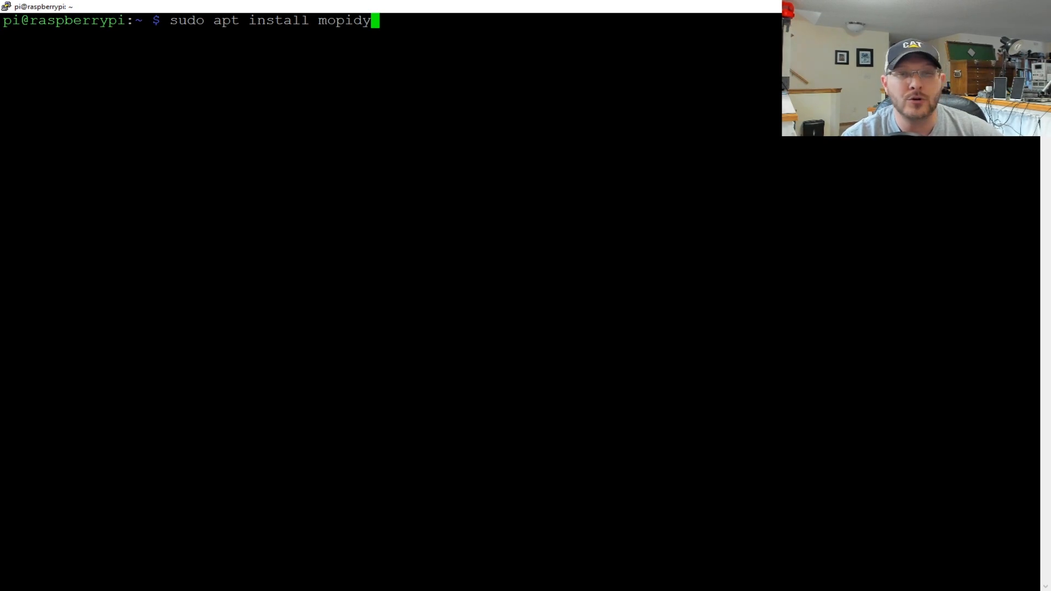
pyautogui.press('BackSpace')
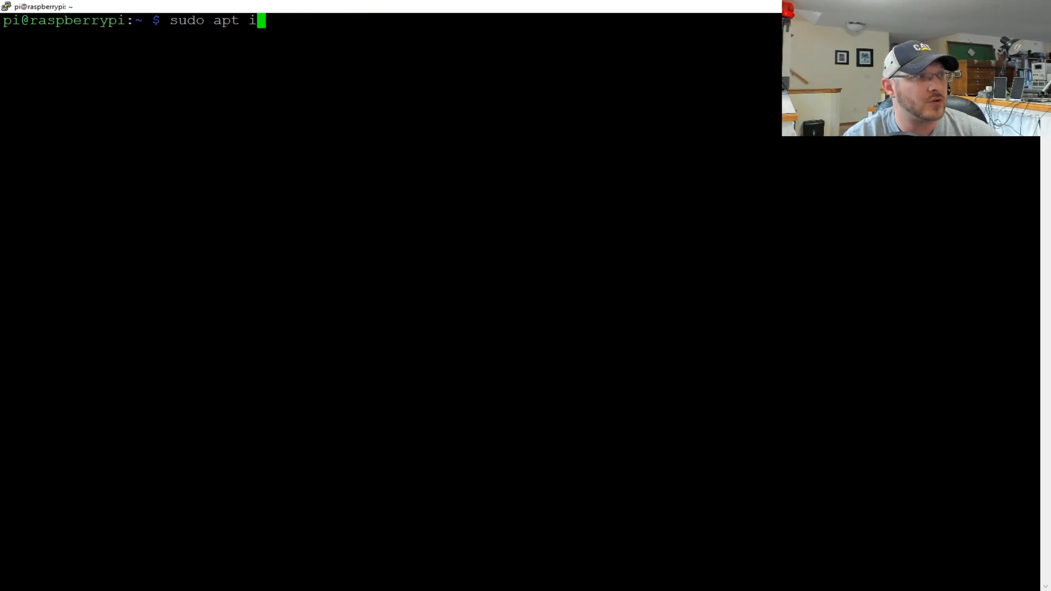
pyautogui.write('search')
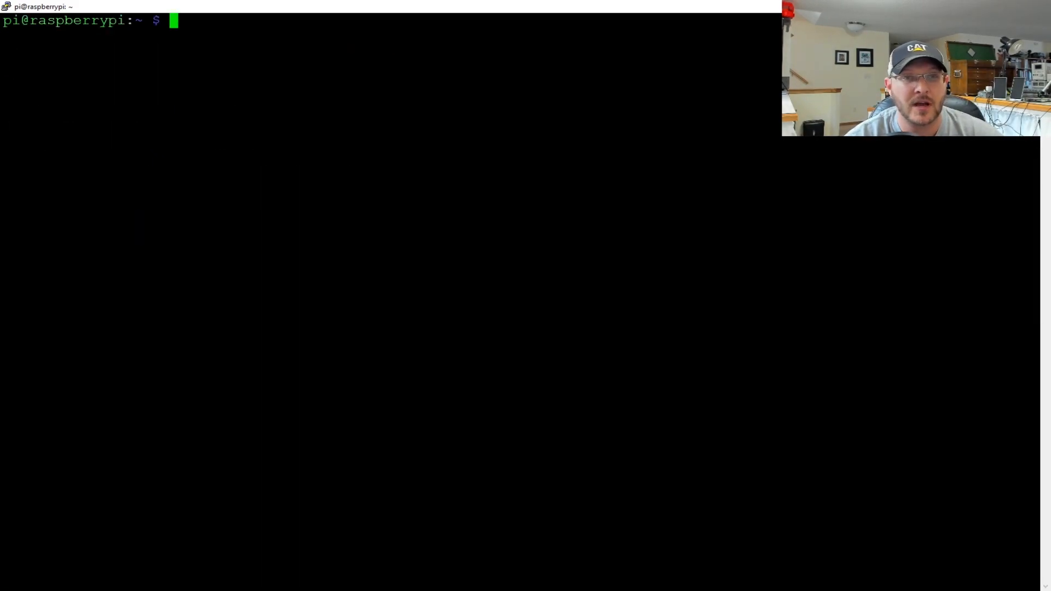
# Enter the sudo apt install command for the mopidy-mpd extension.
pyautogui.write('sudo apt install')
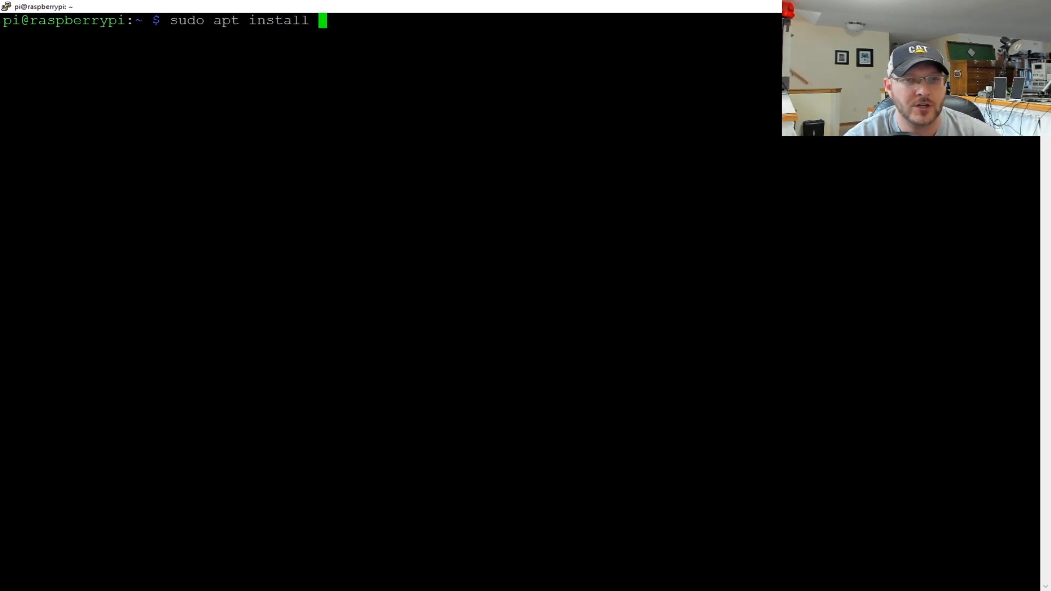
pyautogui.write('mopidy-m')
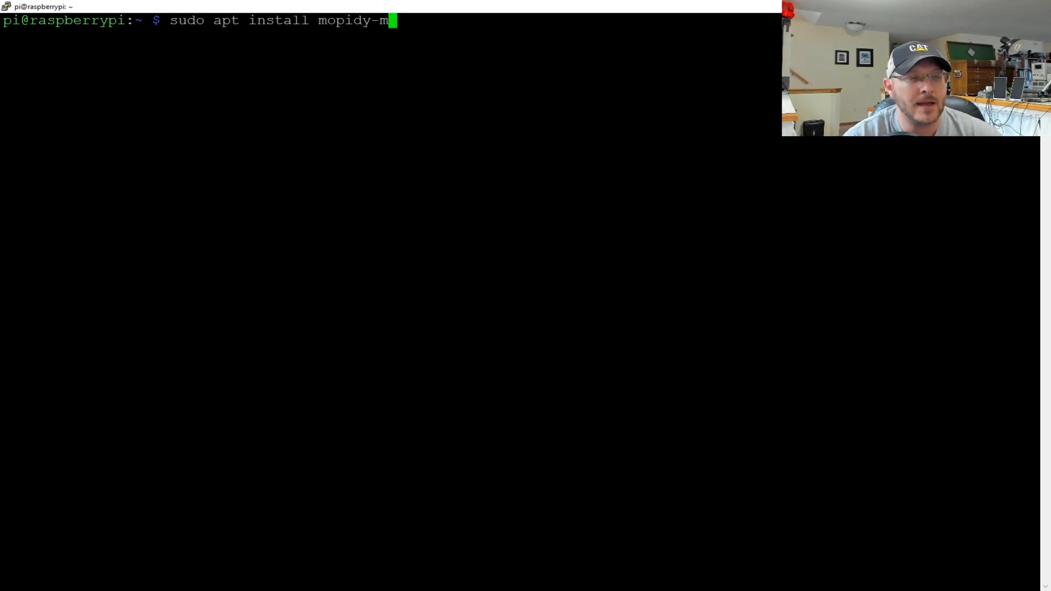
pyautogui.write('pd')
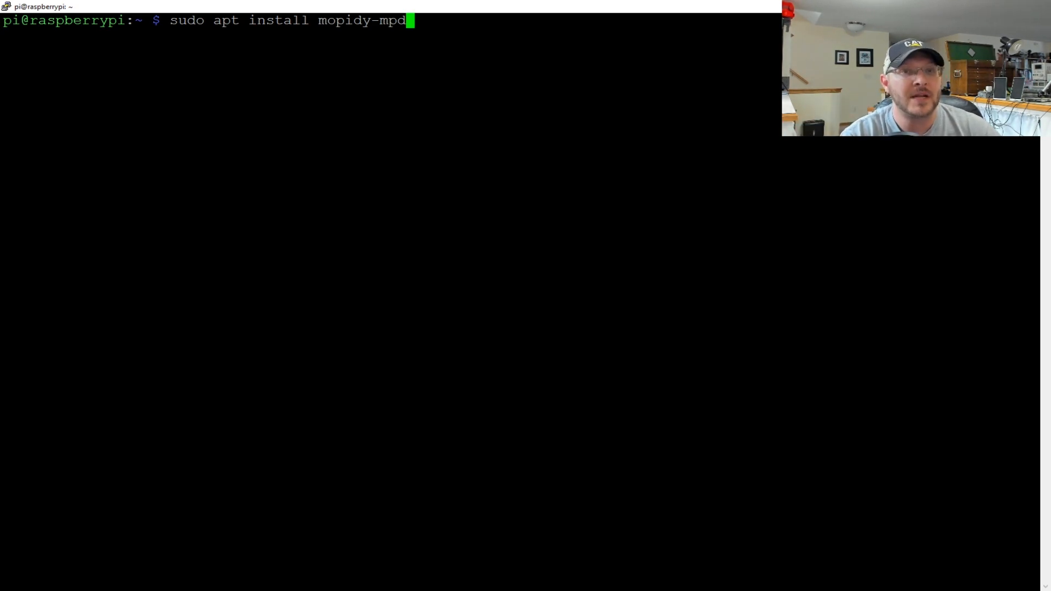
pyautogui.press('BackSpace')
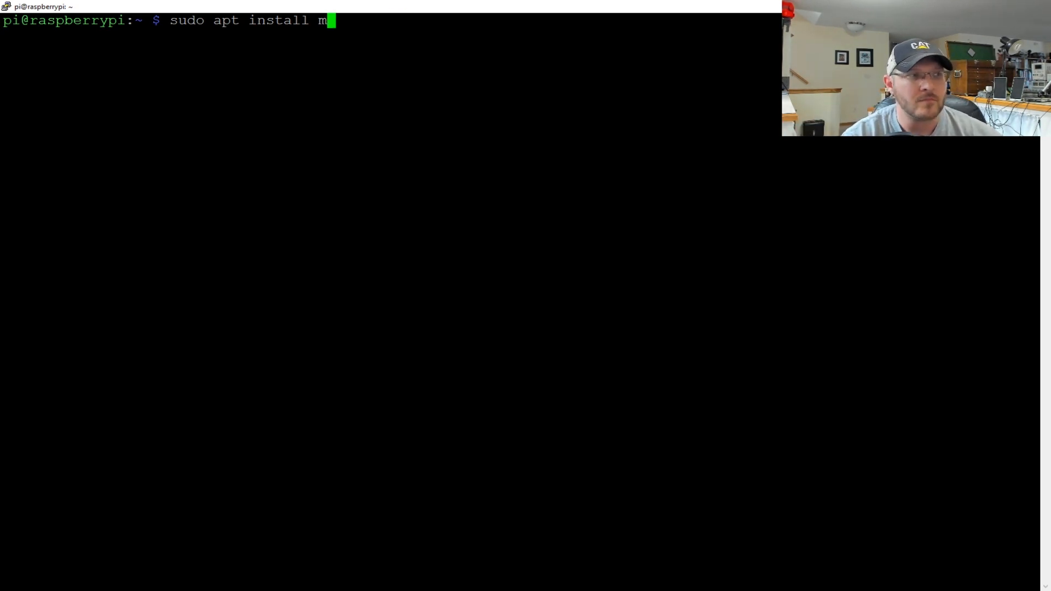
# Install the mopidy-spotify extension and erase the stray character at the prompt.
pyautogui.write('o')
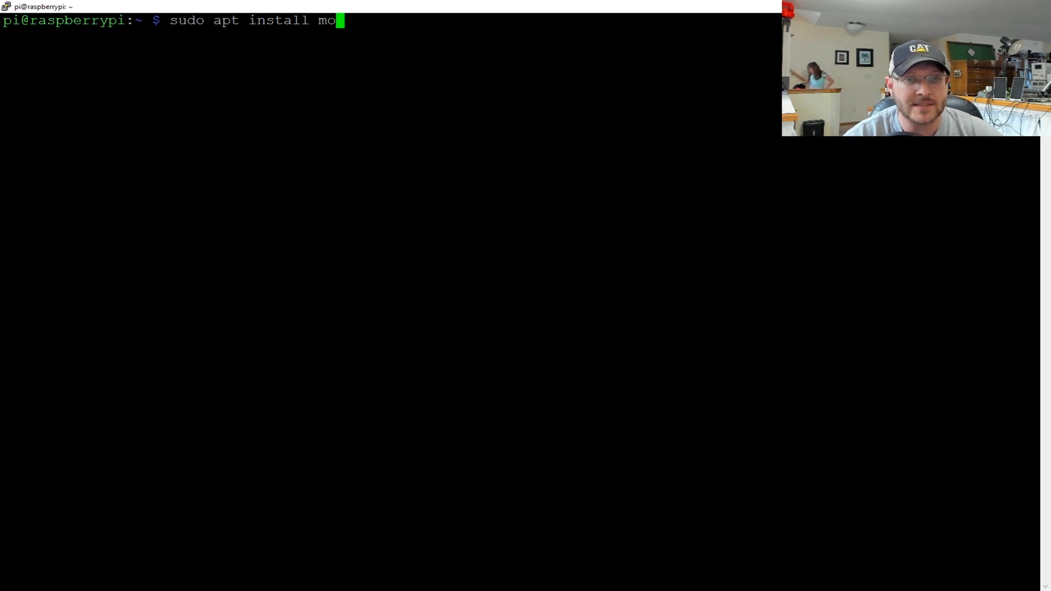
pyautogui.write('pidy-spotify')
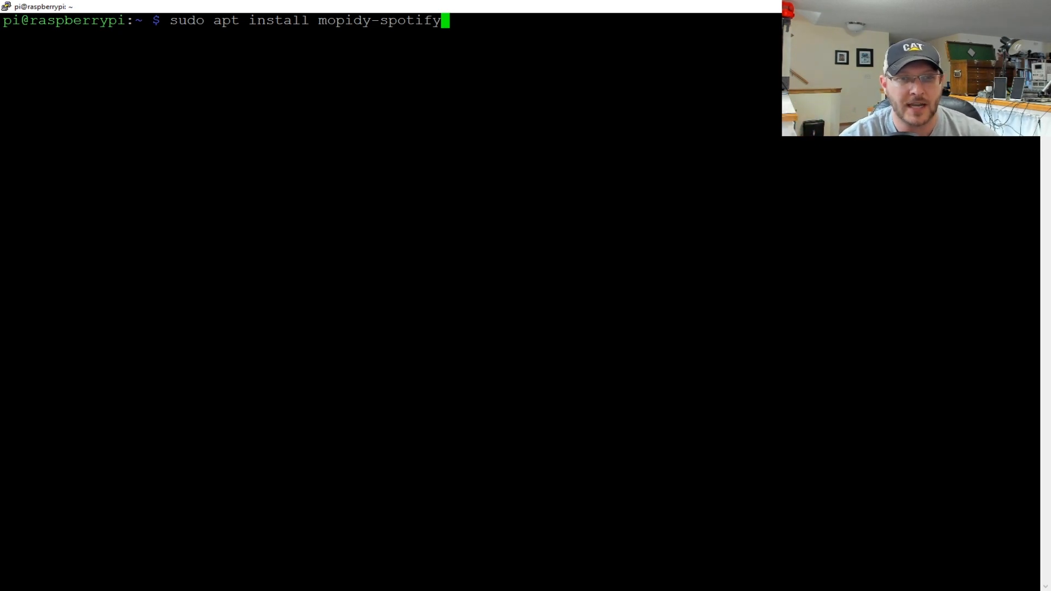
pyautogui.press('BackSpace')
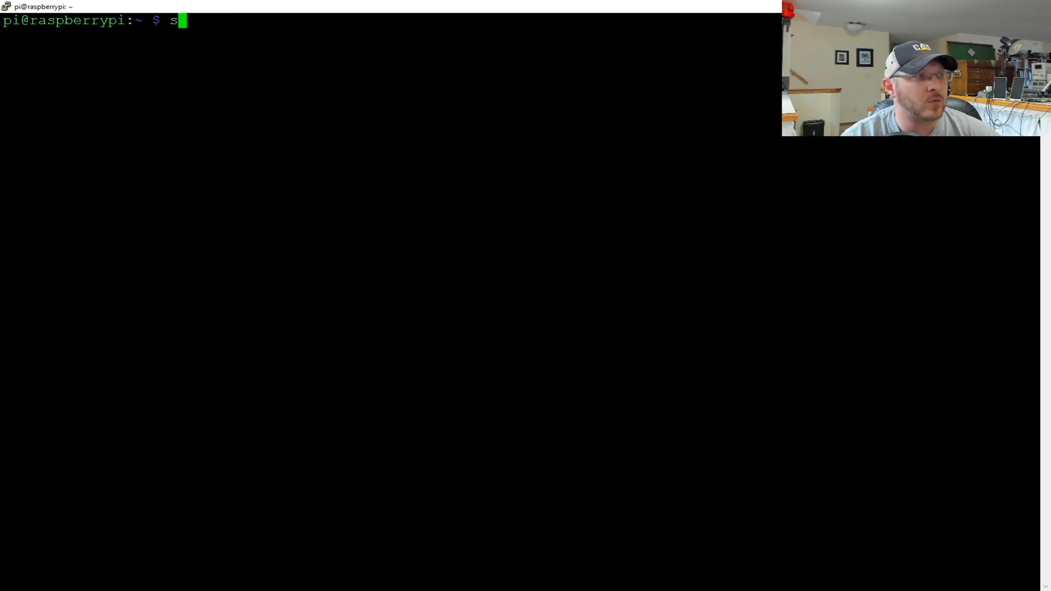
pyautogui.press('BackSpace')
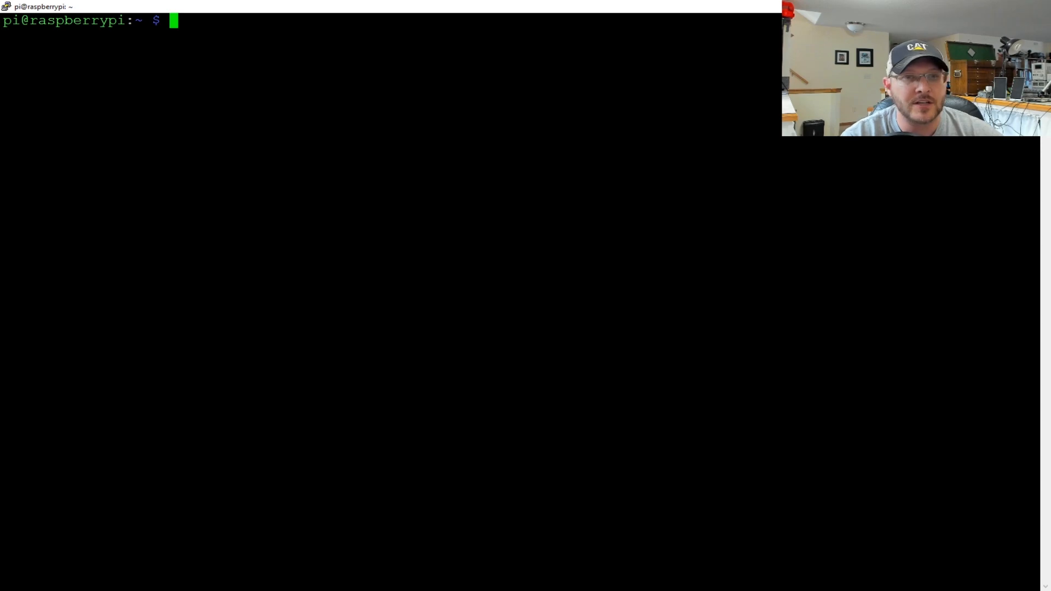
# Install the Mopidy-Mobile web interface with sudo python3 -m pip install.
pyautogui.write('s')
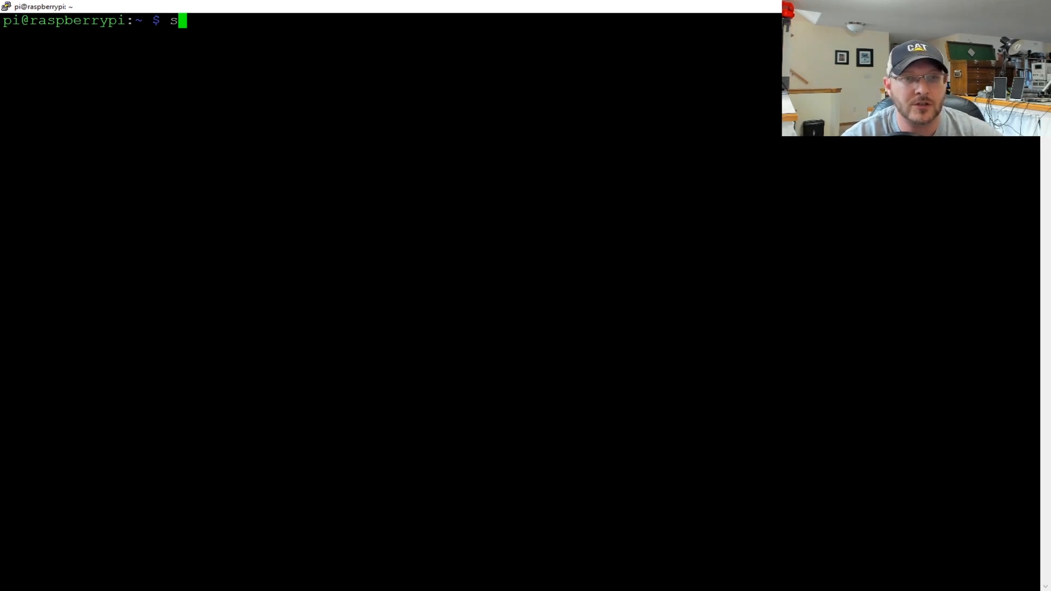
pyautogui.write('udo python3')
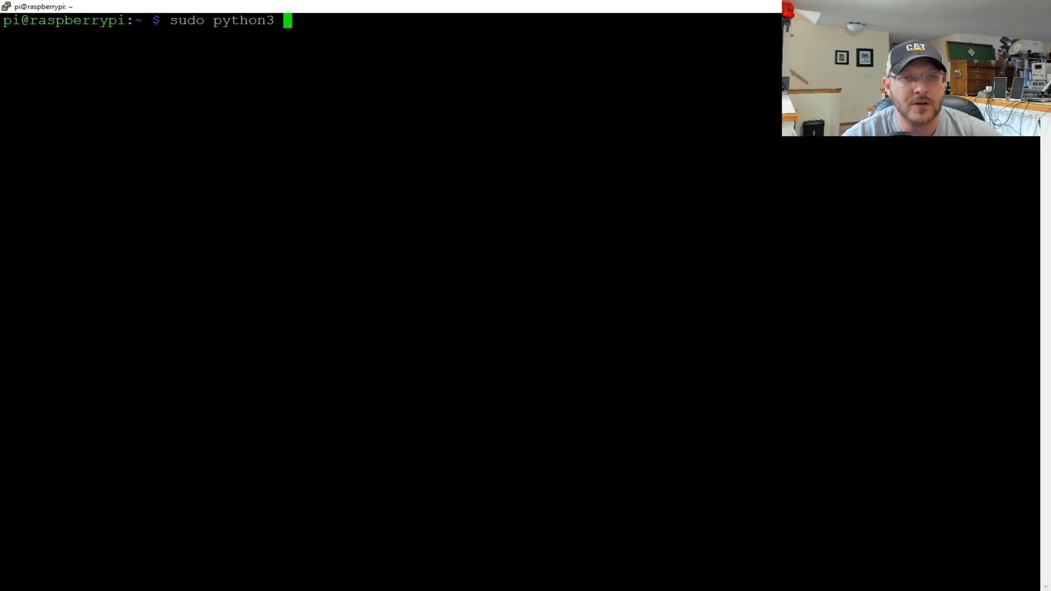
pyautogui.write('-m pip')
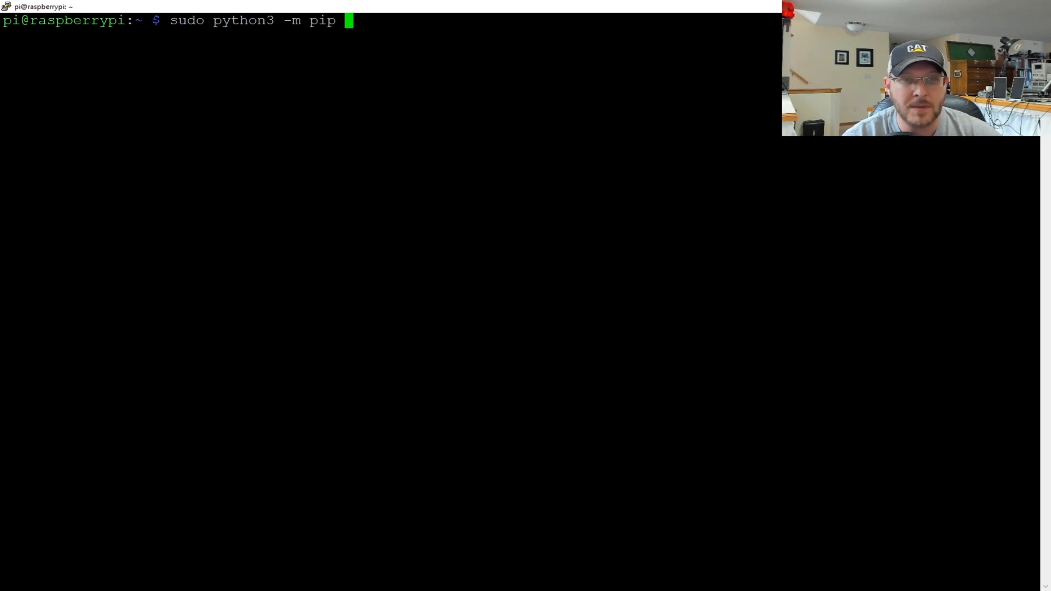
pyautogui.write('install Mopidy-Mobil')
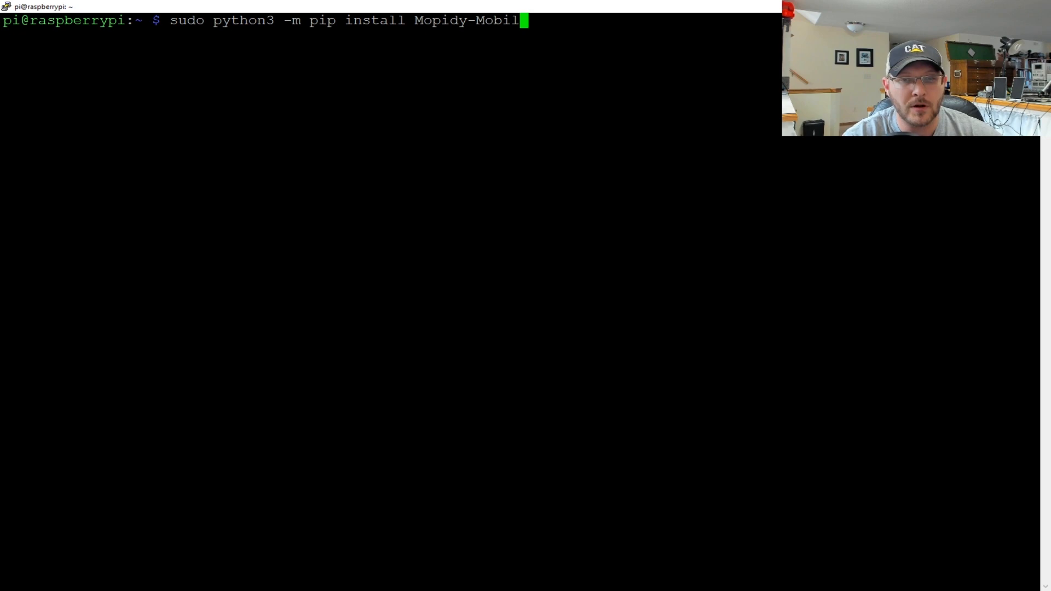
pyautogui.write('e')
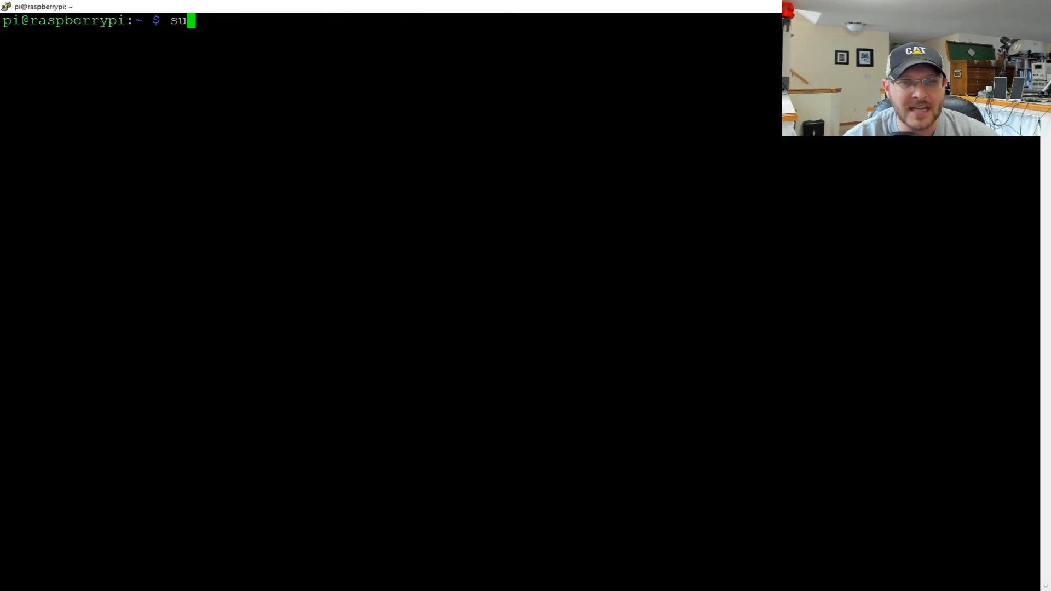
pyautogui.press('BackSpace')
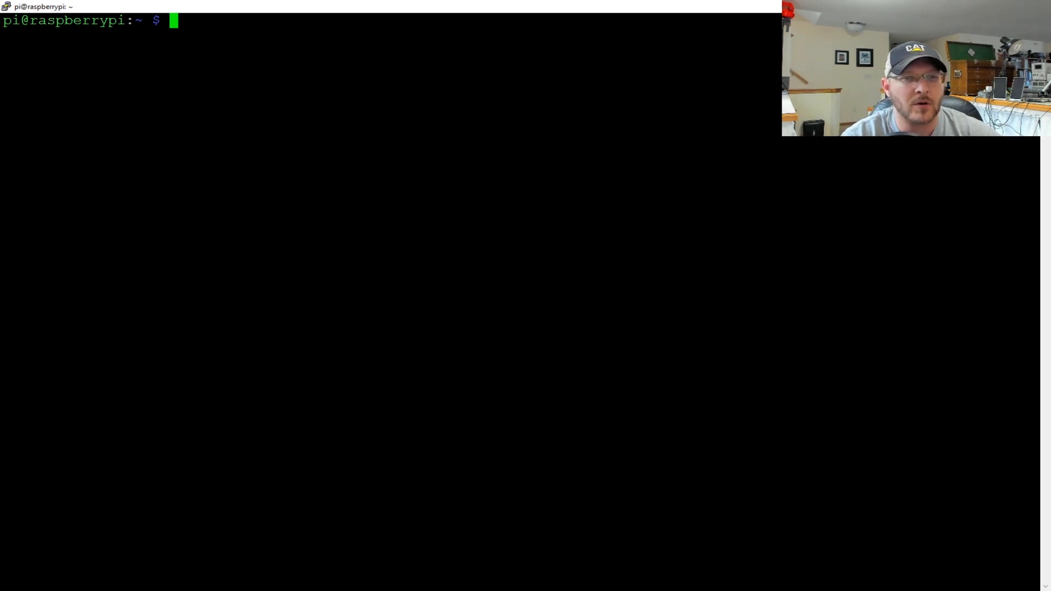
# Install the Mopidy-Mopify web interface with sudo pip3 install Mopidy-Mopify.
pyautogui.write('sudo pip3')
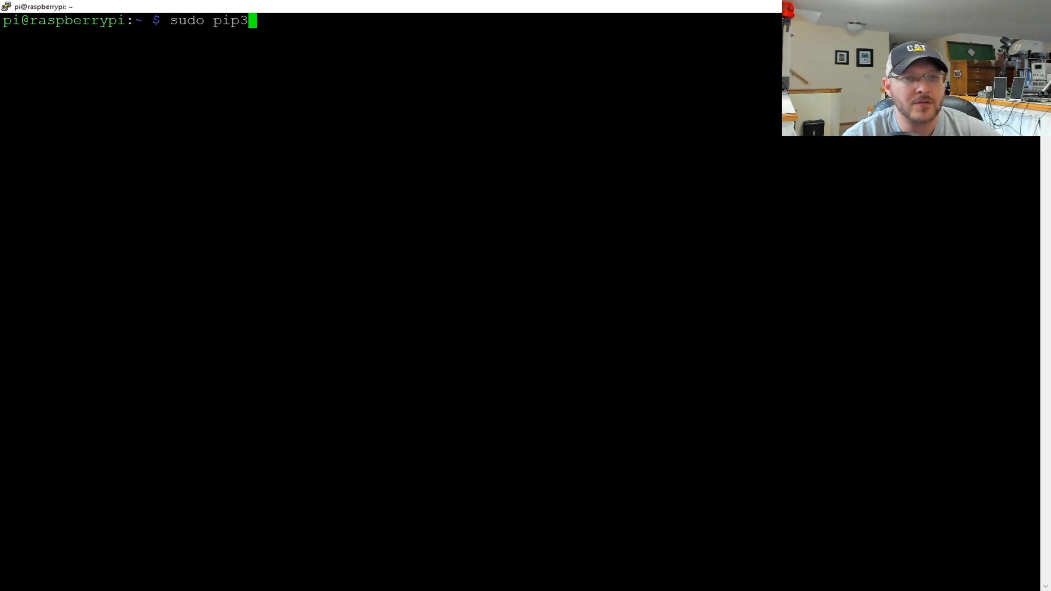
pyautogui.write('install Mo')
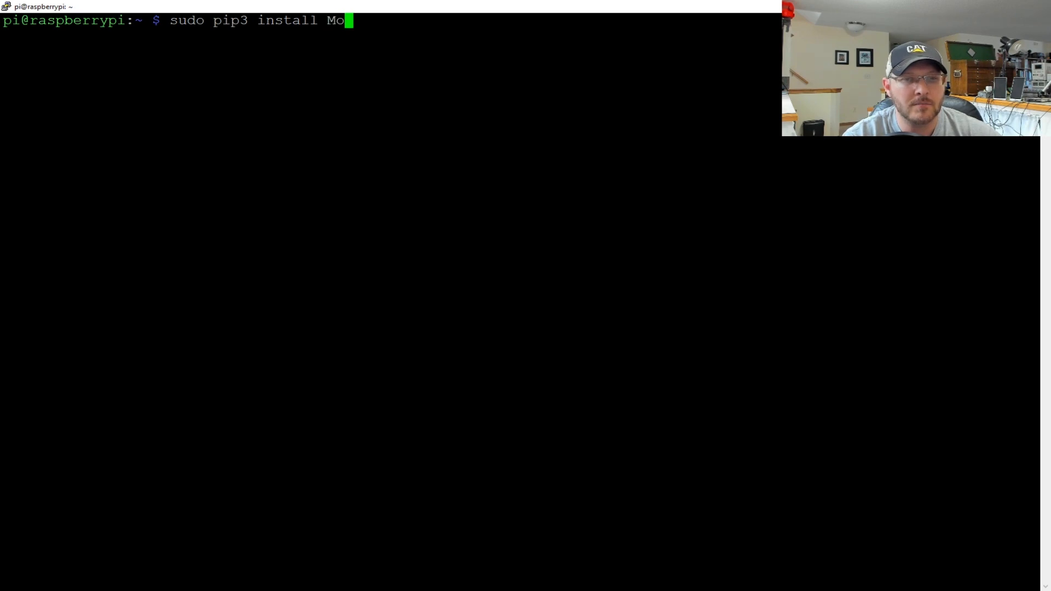
pyautogui.write('pidy-Mopif')
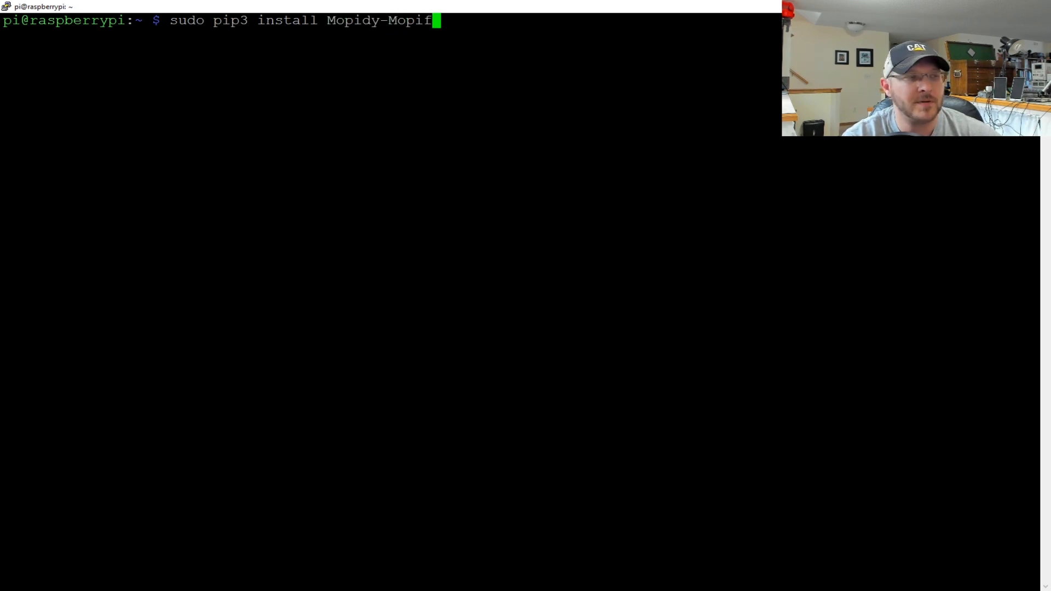
pyautogui.write('y')
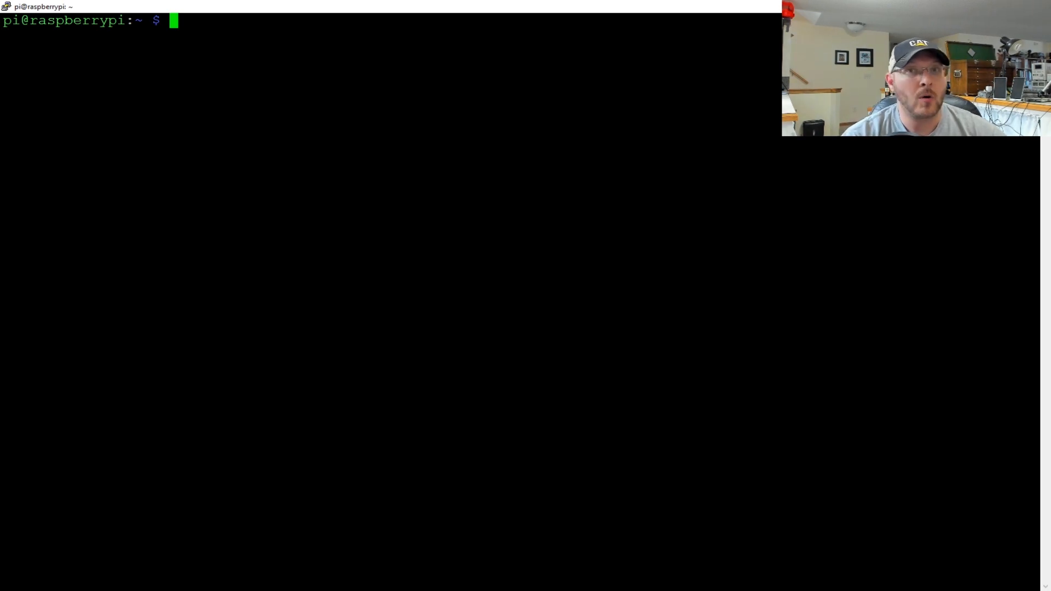
# Open /etc/mopidy/mopidy.conf in vim and set output = alsasink under [audio].
pyautogui.write('cd')
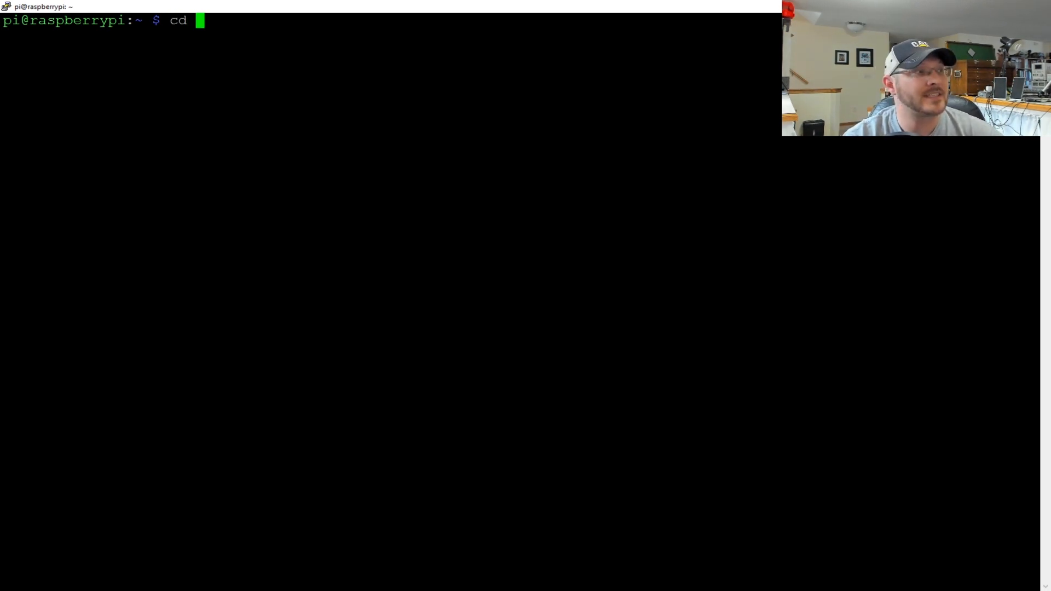
pyautogui.write('/etc/mopidy')
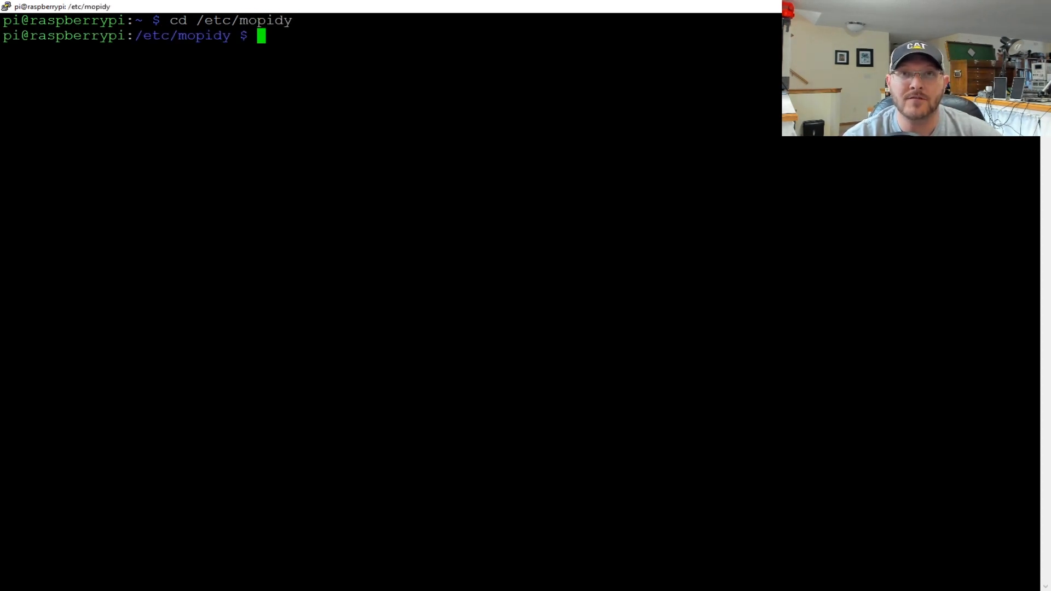
pyautogui.write('sudo')
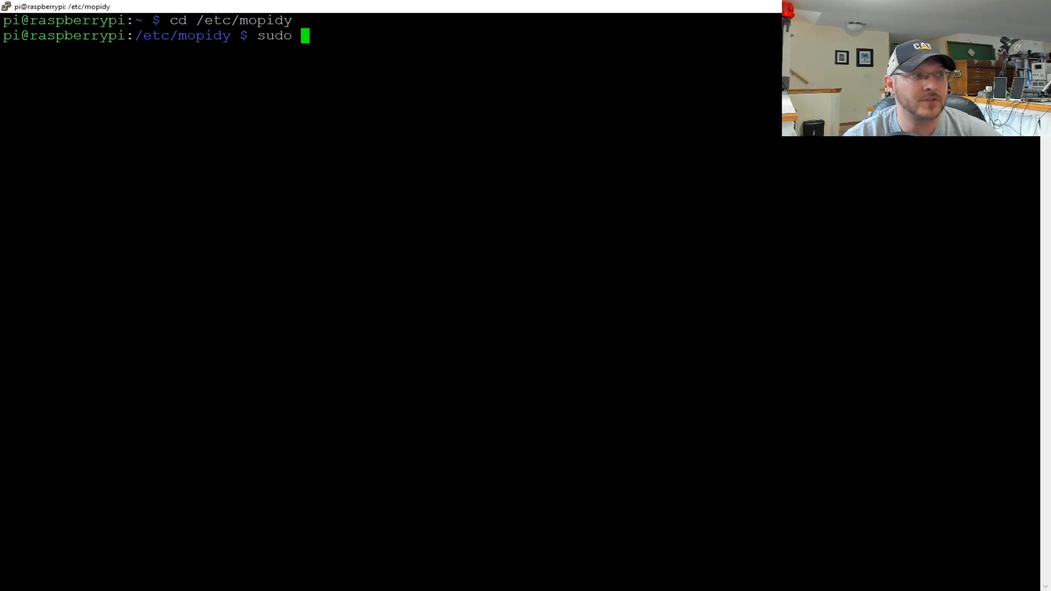
pyautogui.write('vim mopidy.conf')
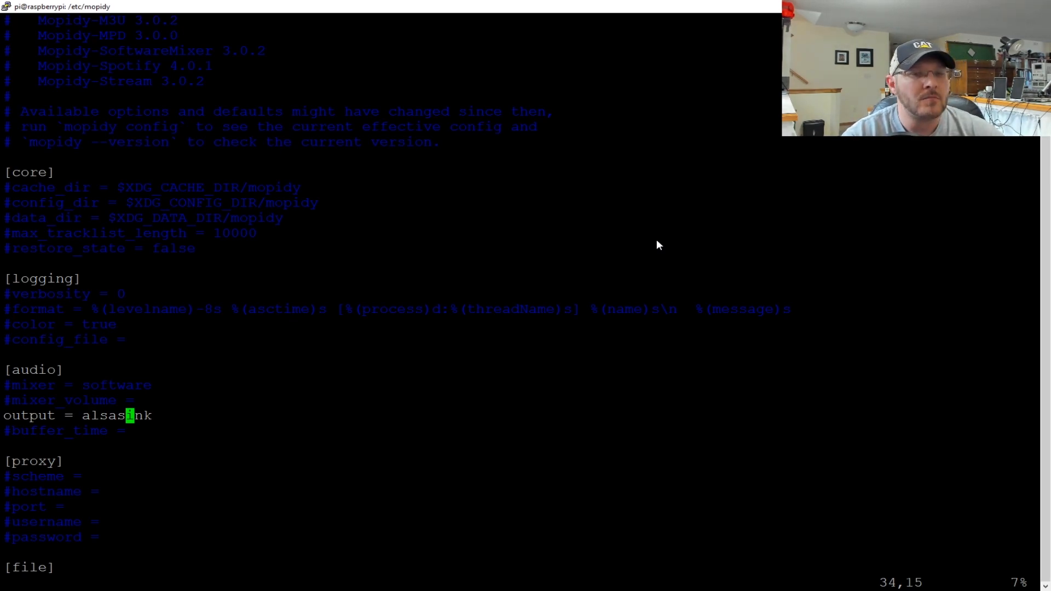
pyautogui.press('Down')
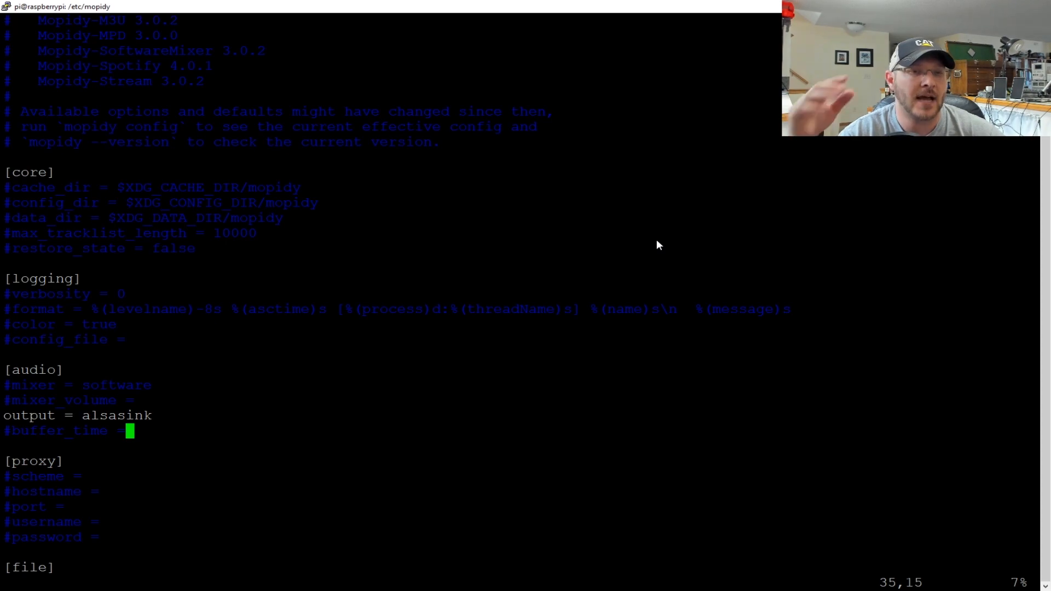
pyautogui.scroll(-3)
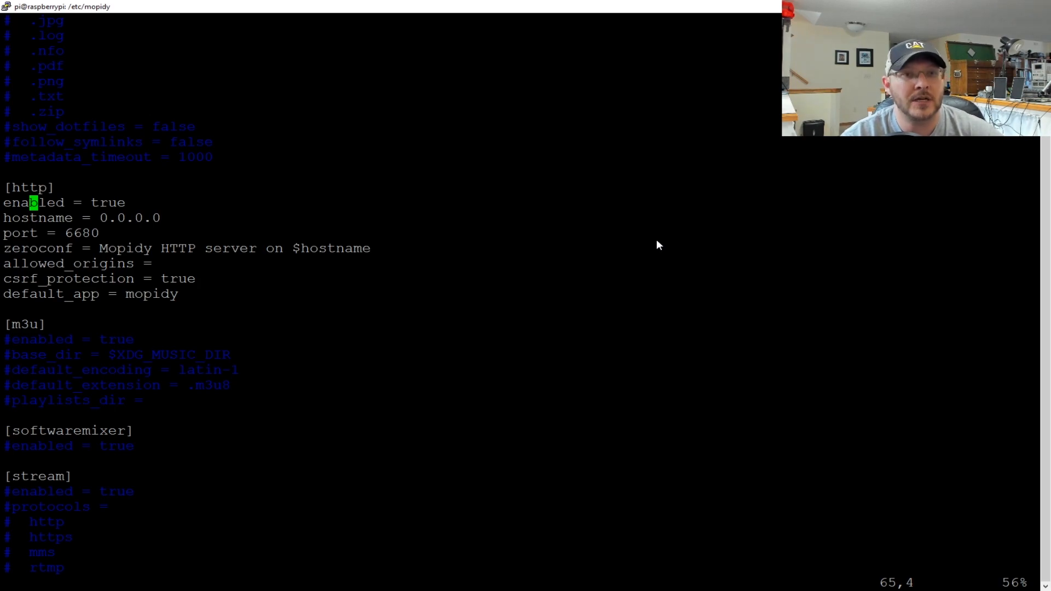
pyautogui.scroll(-3)
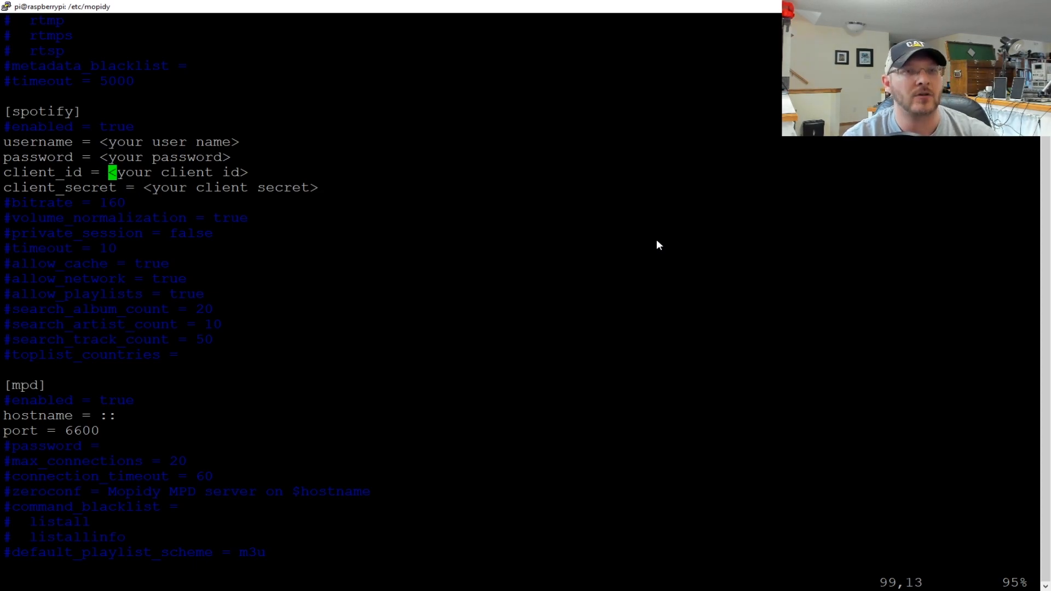
pyautogui.press('Right')
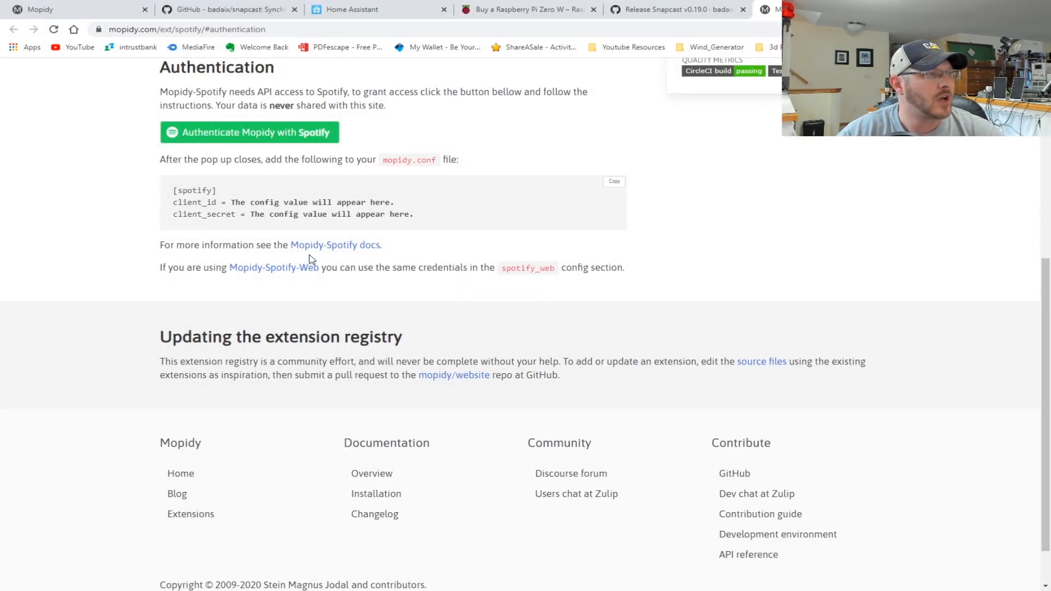
pyautogui.moveTo(414, 176)
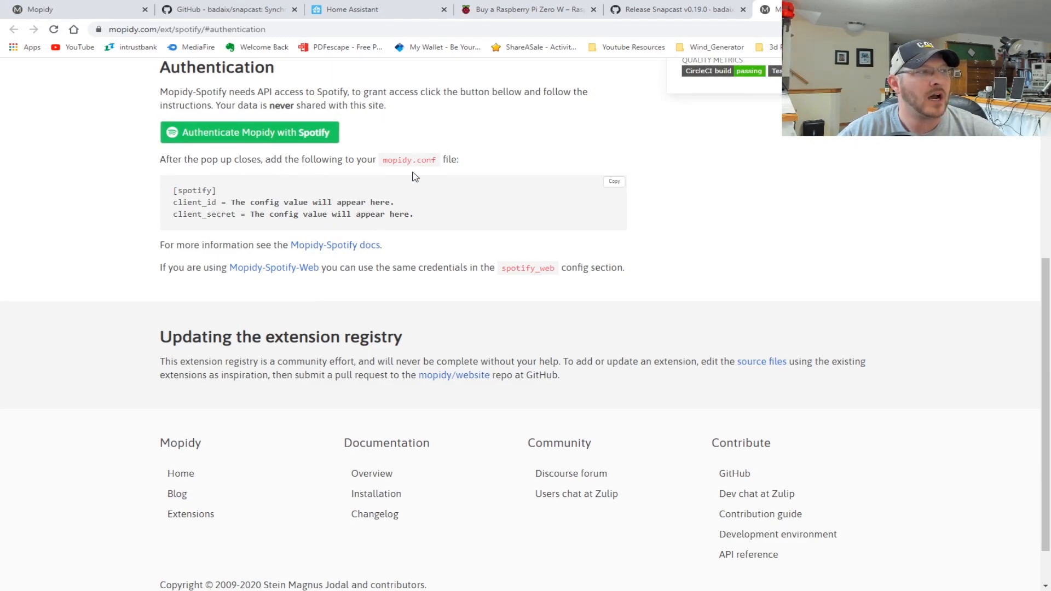
pyautogui.moveTo(253, 34)
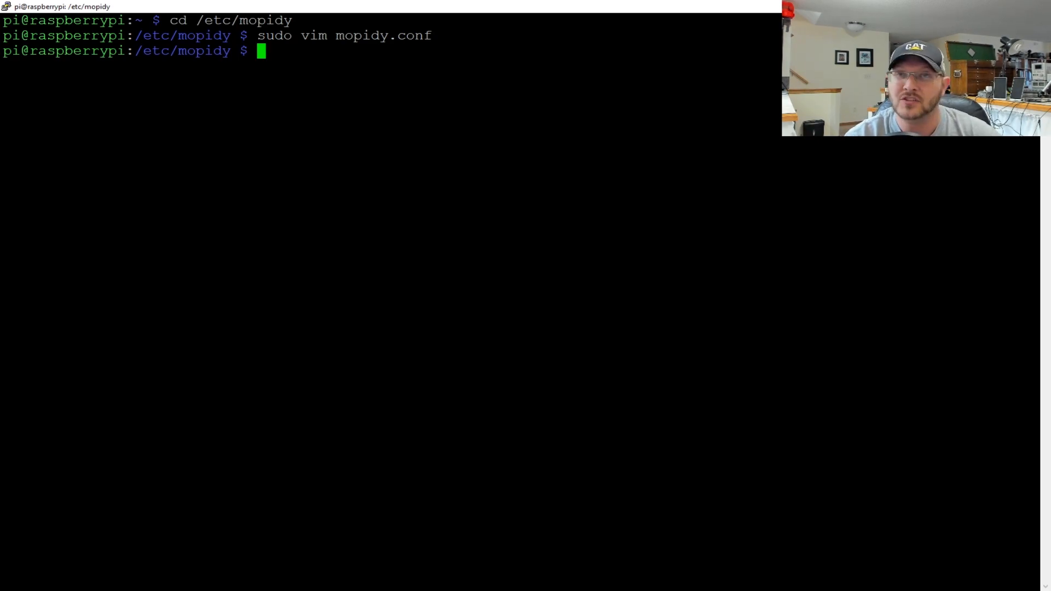
# Run sudo dpkg-reconfigure mopidy, then check the service with sudo service mopidy status.
pyautogui.write('sudo')
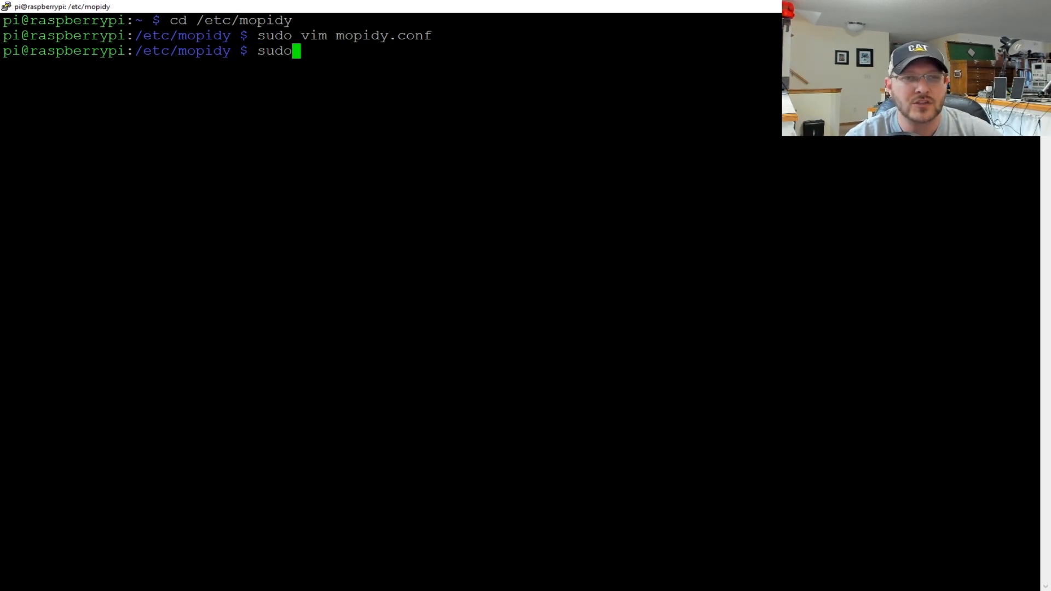
pyautogui.write('dpk')
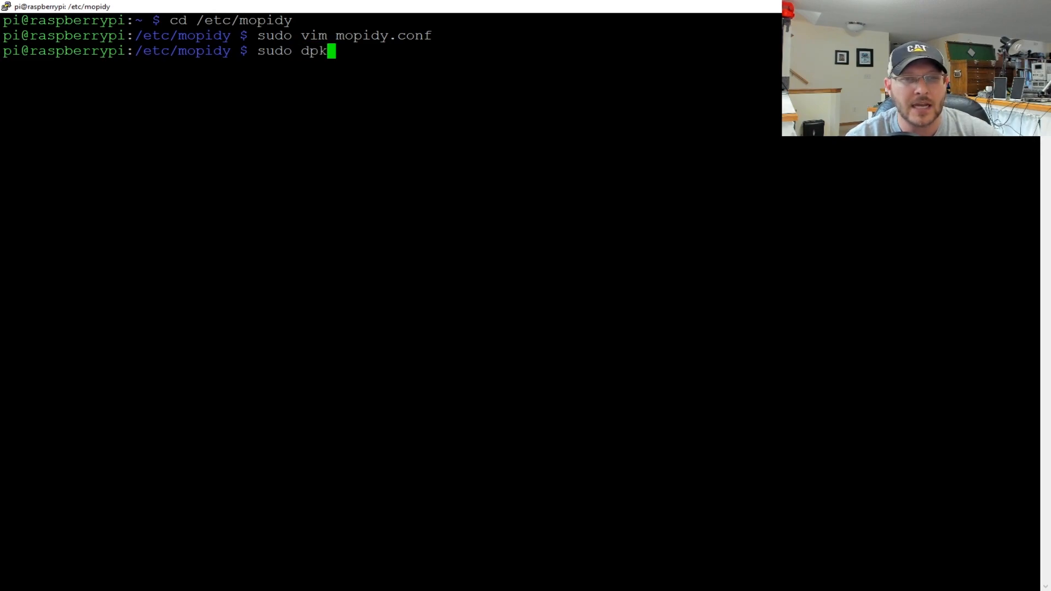
pyautogui.write('g')
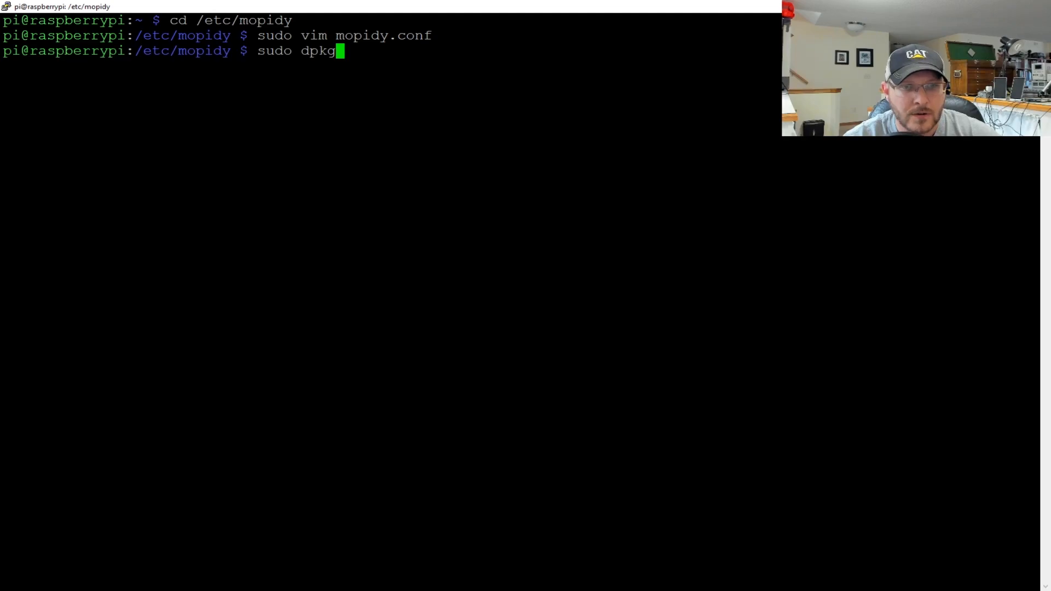
pyautogui.write('-reconfigure')
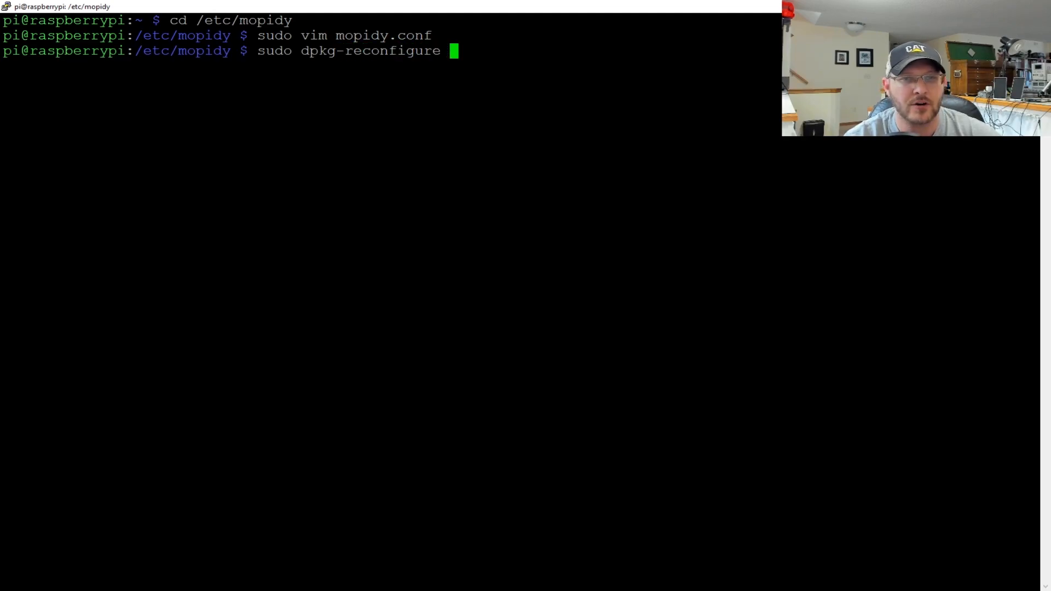
pyautogui.write('mopidy')
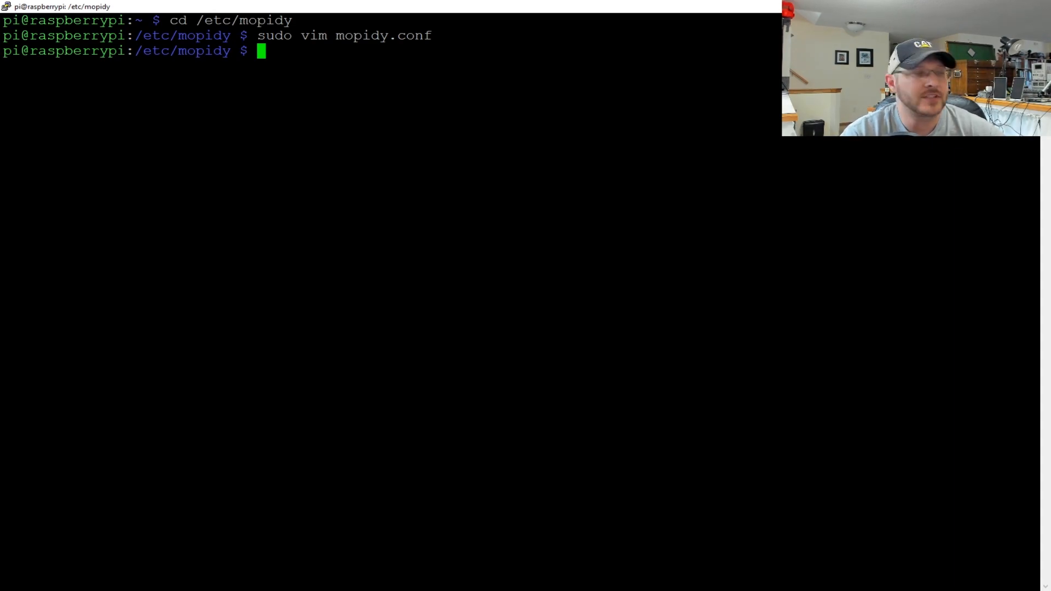
pyautogui.write('sudo service mo')
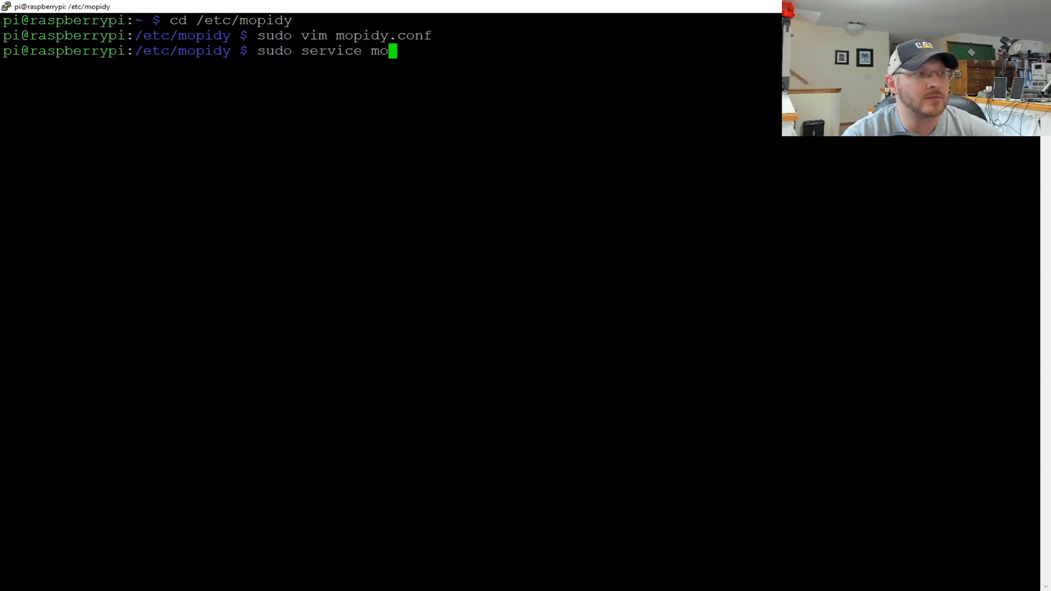
pyautogui.write('pidy status')
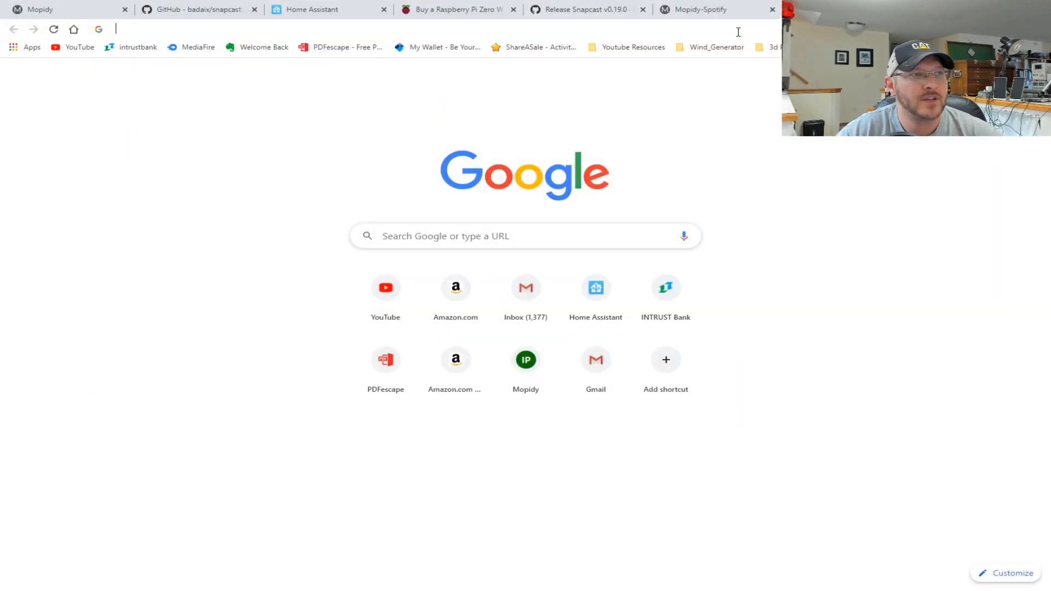
# Load the Mopidy web server at 192.168.1.75:6680 and open the Mopify client.
pyautogui.write('192.168.1.75:6680/mopidy/')
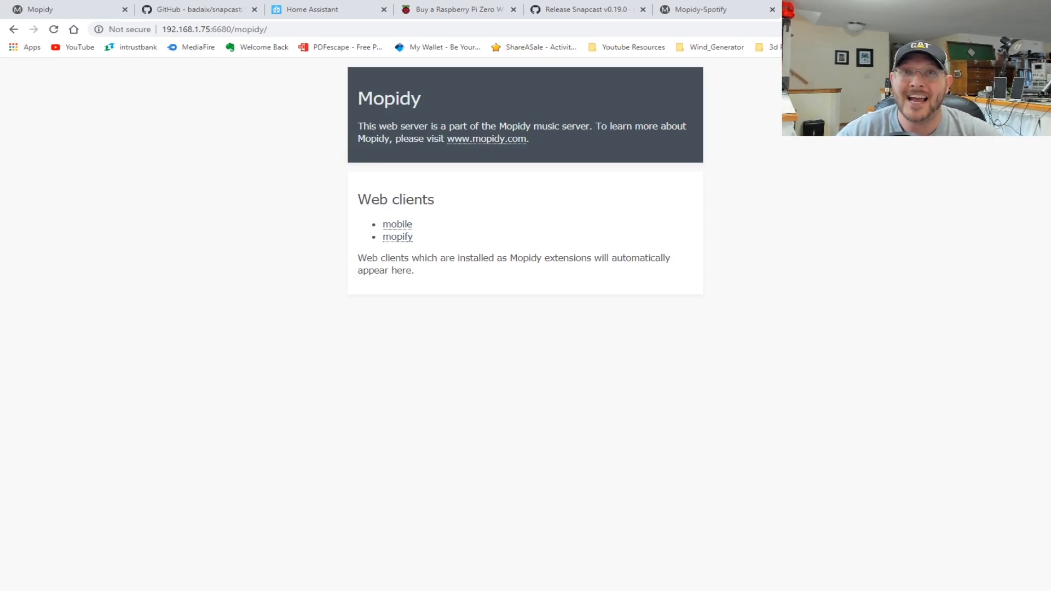
pyautogui.moveTo(396, 243)
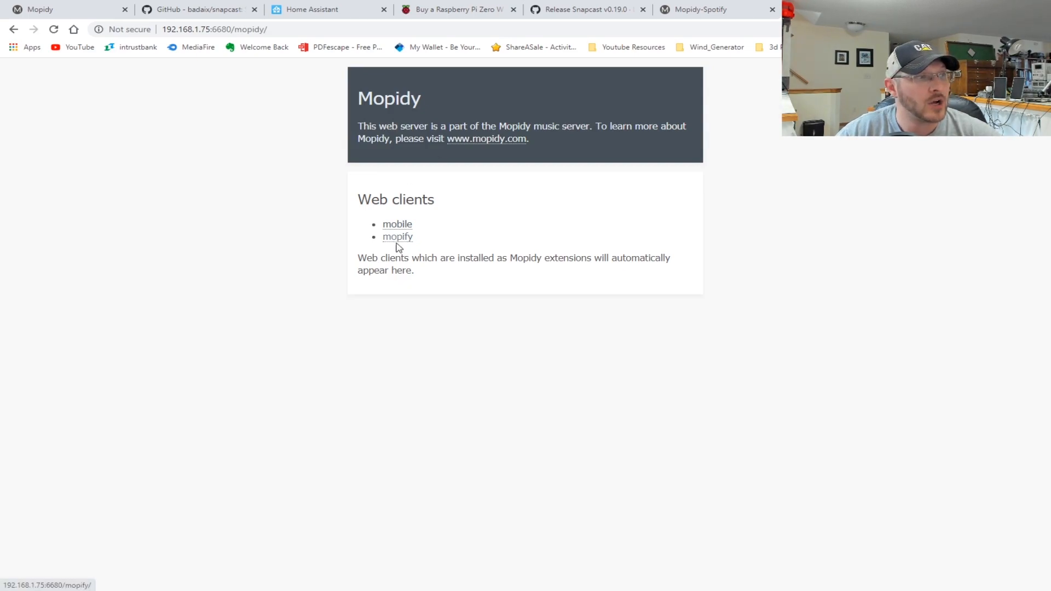
pyautogui.click(397, 236)
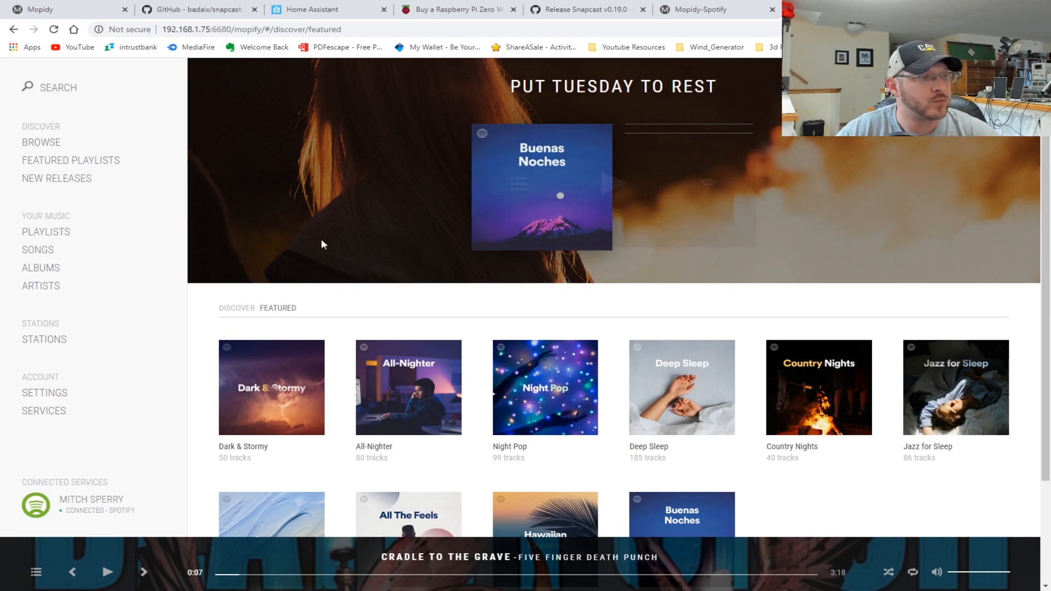
pyautogui.moveTo(58, 421)
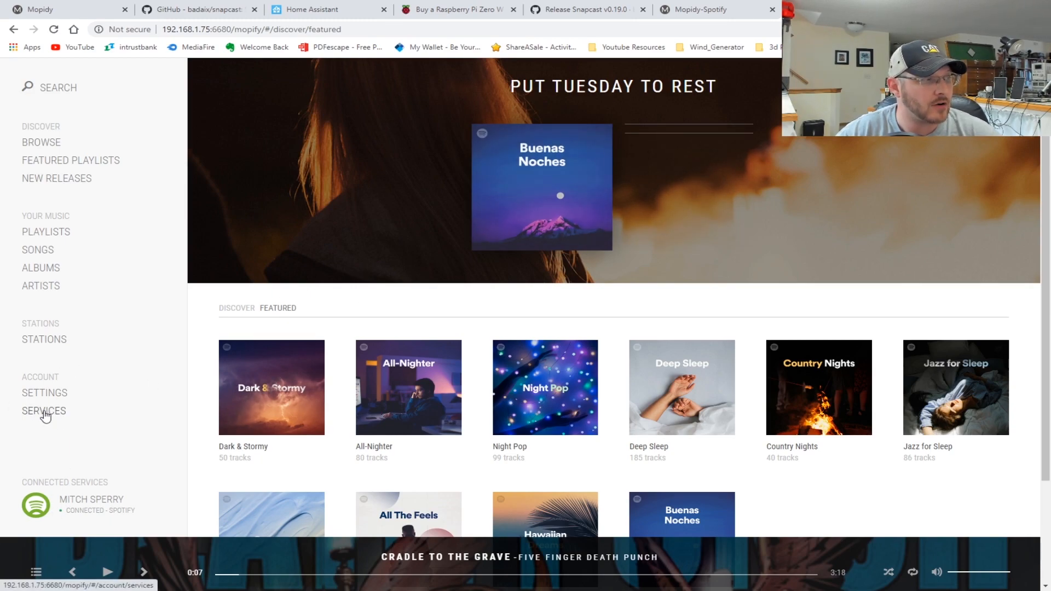
# Confirm Spotify under Services, then scroll through Mopify's Browse recommendations.
pyautogui.click(43, 410)
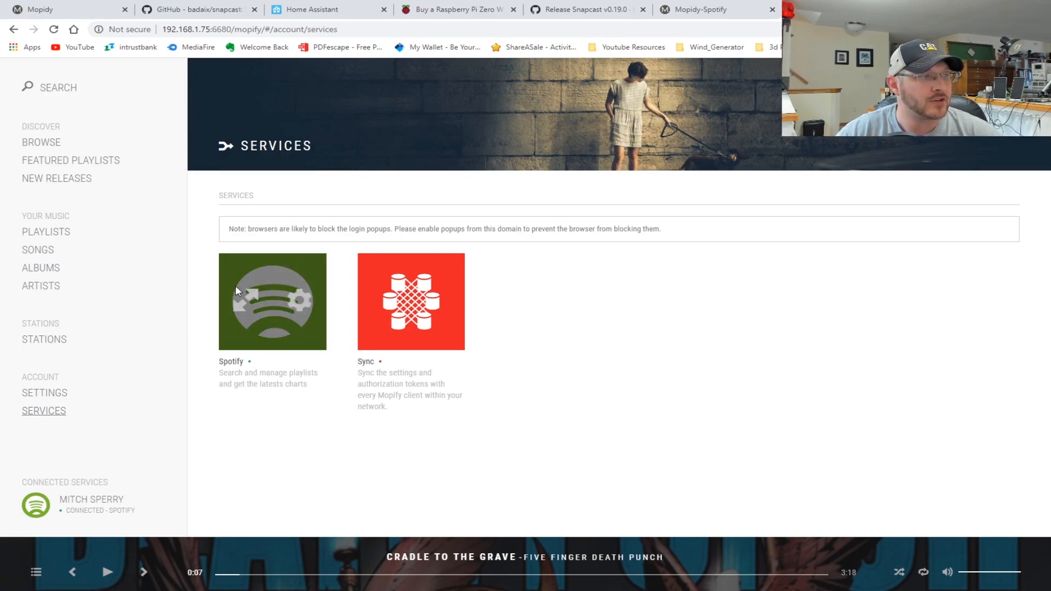
pyautogui.moveTo(248, 304)
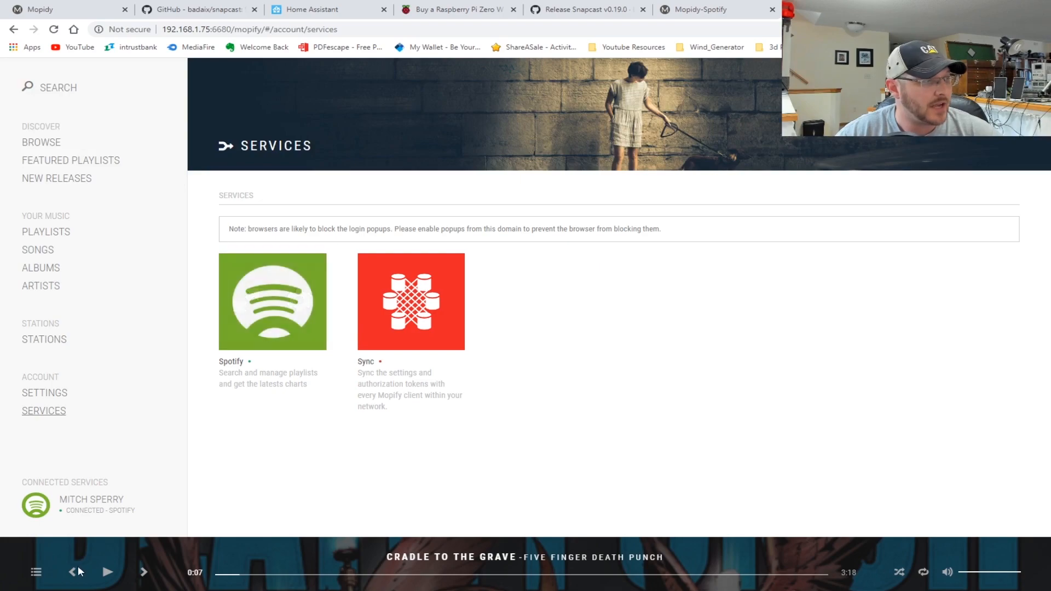
pyautogui.moveTo(90, 536)
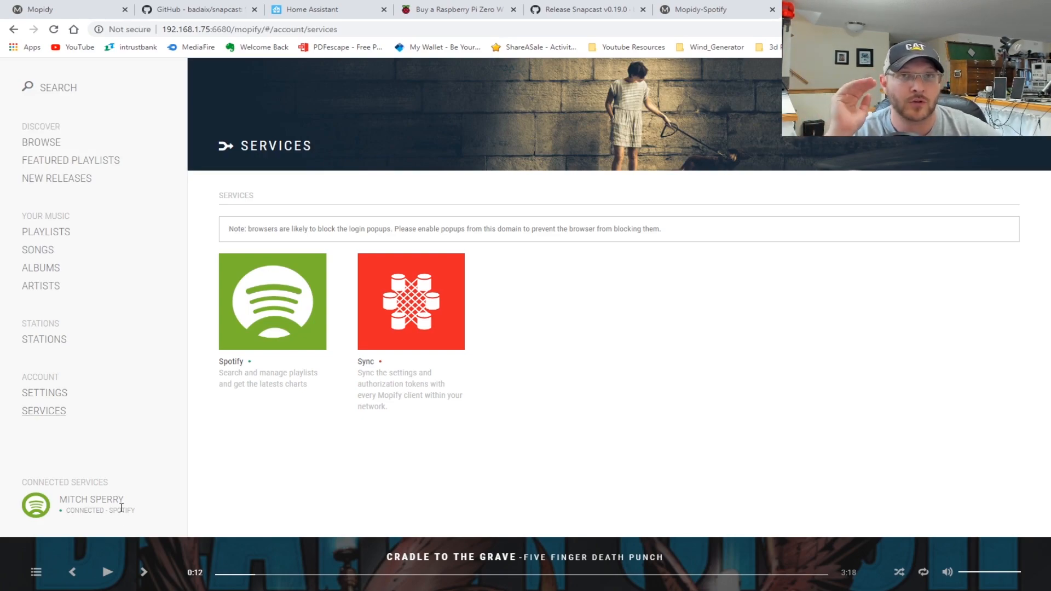
pyautogui.moveTo(287, 281)
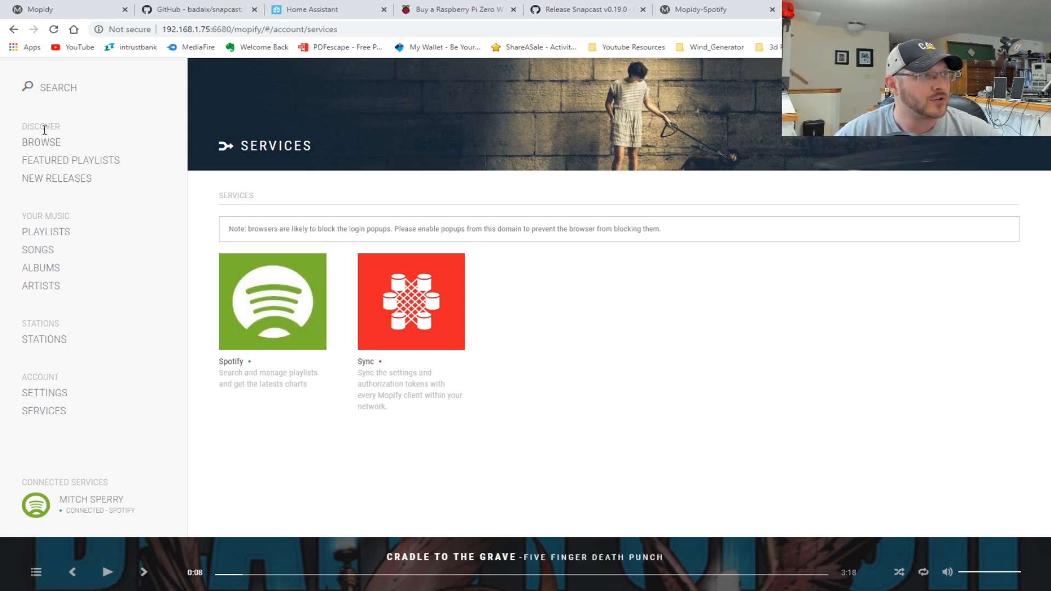
pyautogui.click(41, 142)
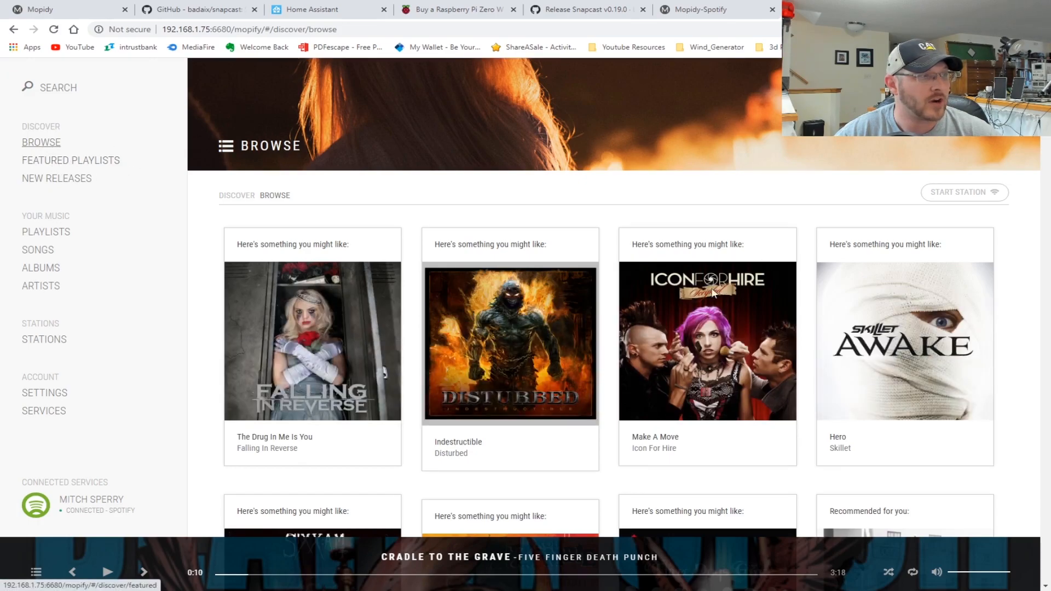
pyautogui.scroll(-3)
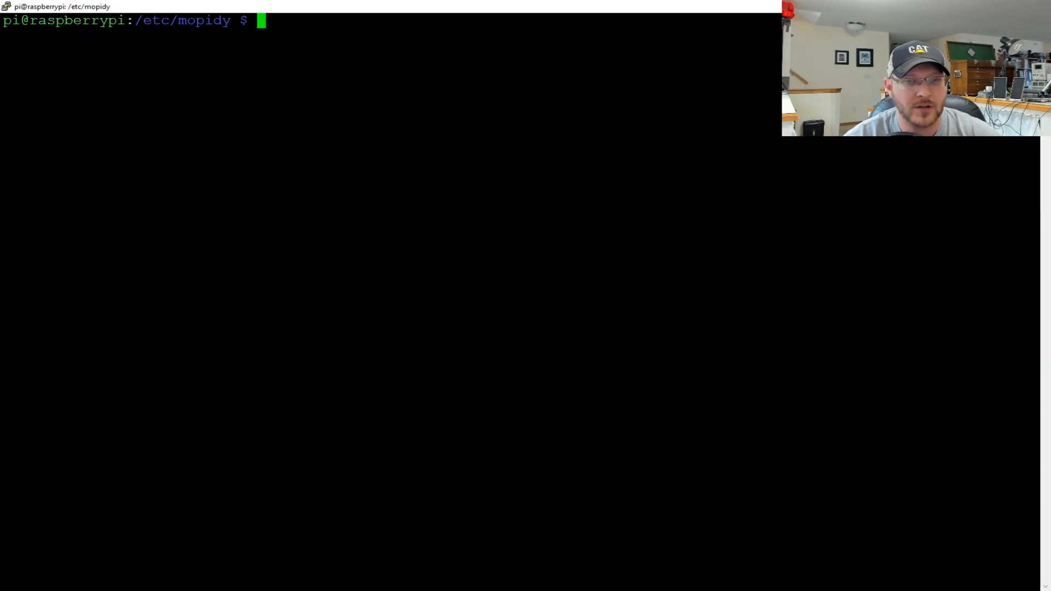
# Move to /etc/default and edit the snapclient defaults file in vim.
pyautogui.write('cd /etc/default')
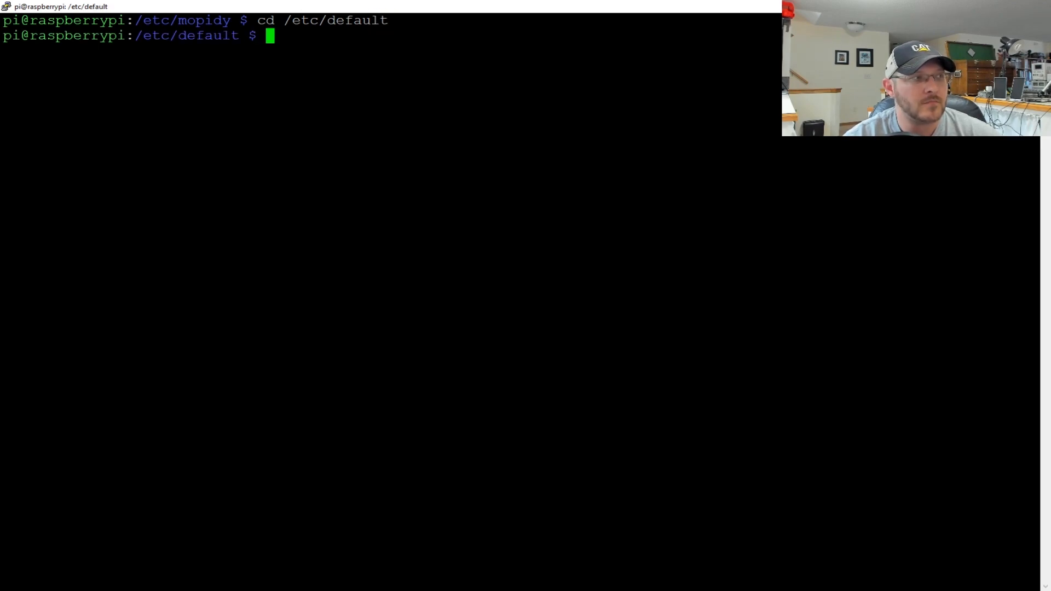
pyautogui.write('vi')
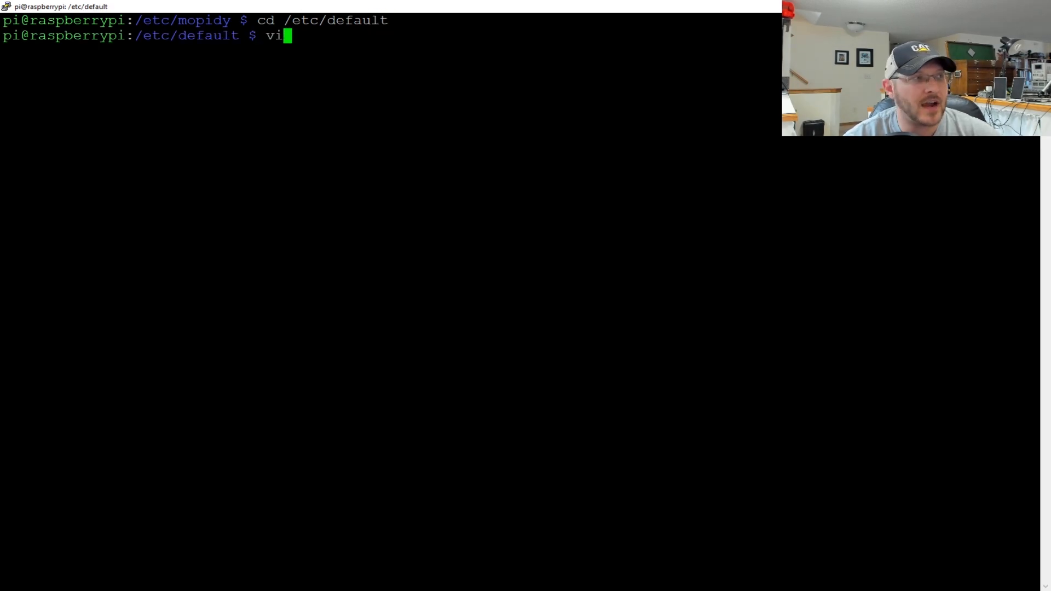
pyautogui.write('sudo vim')
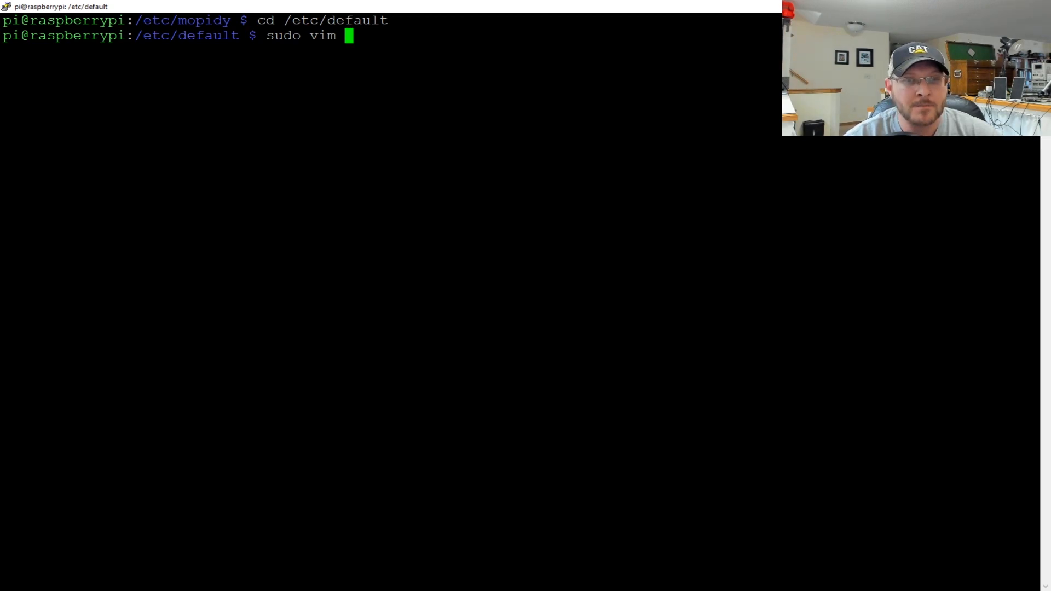
pyautogui.write('snapclient')
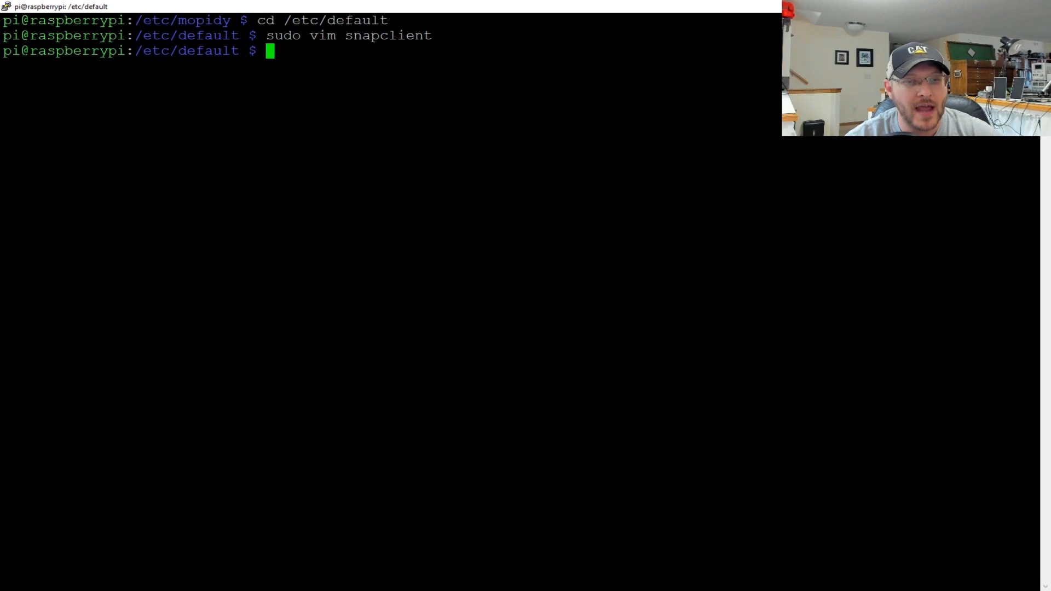
# Enable snapclient at boot with sudo update-rc.d snapclient defaults.
pyautogui.write('sudo update')
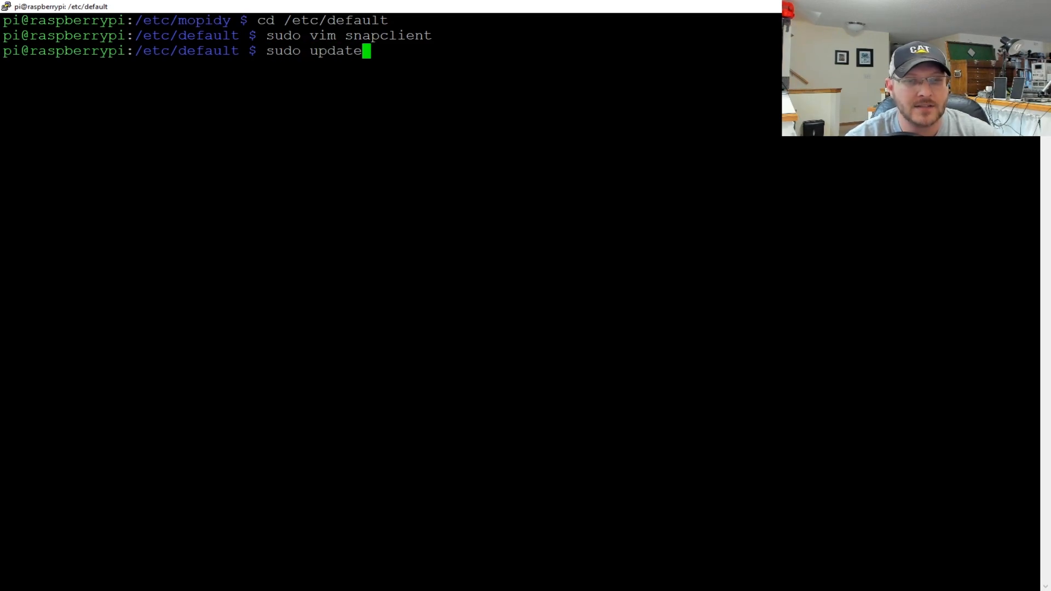
pyautogui.write('-rc.d s')
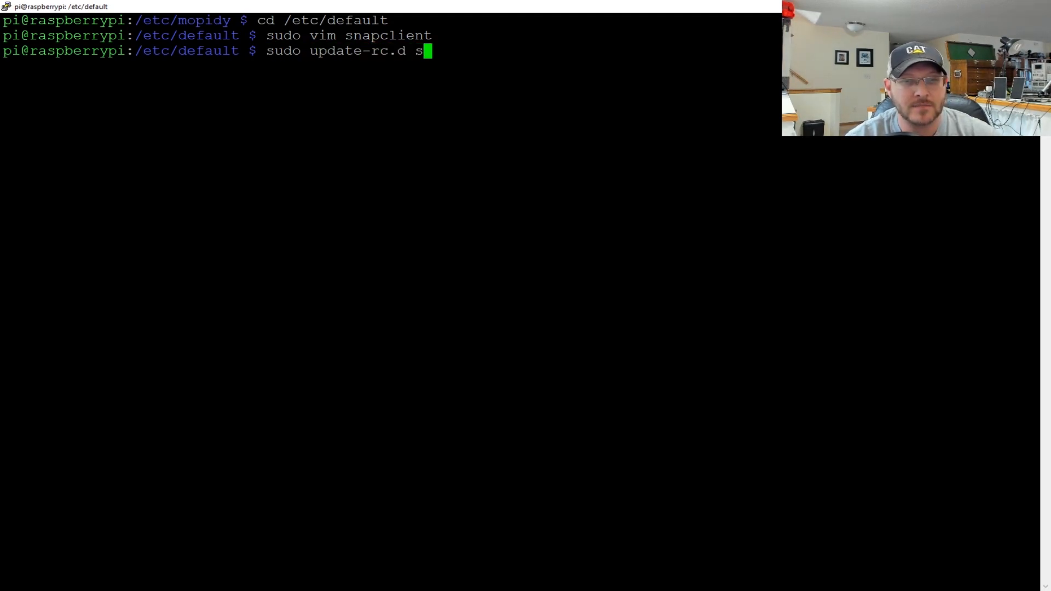
pyautogui.write('napclient defaul')
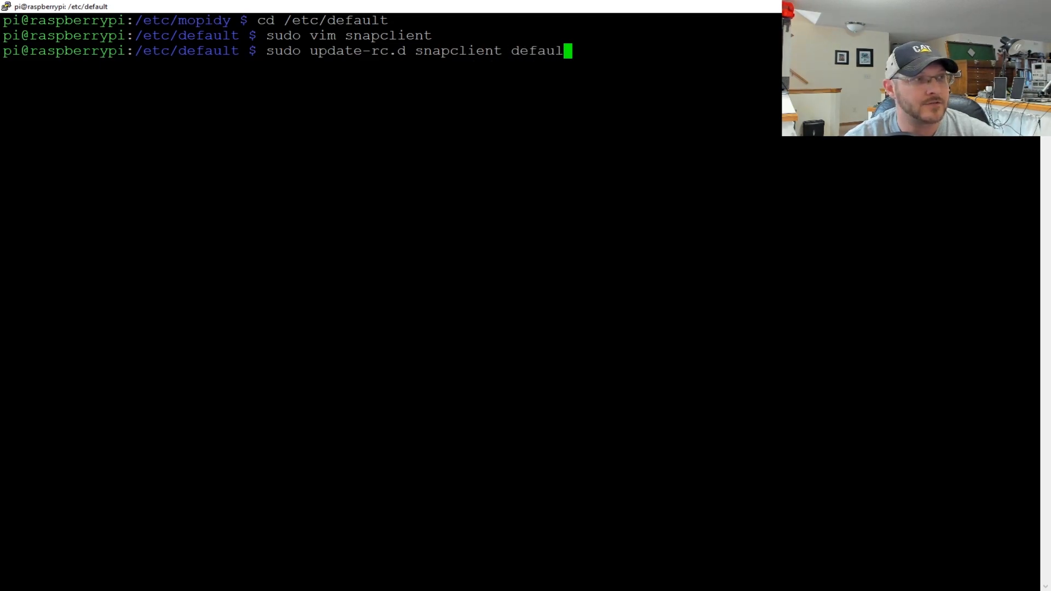
pyautogui.write('s')
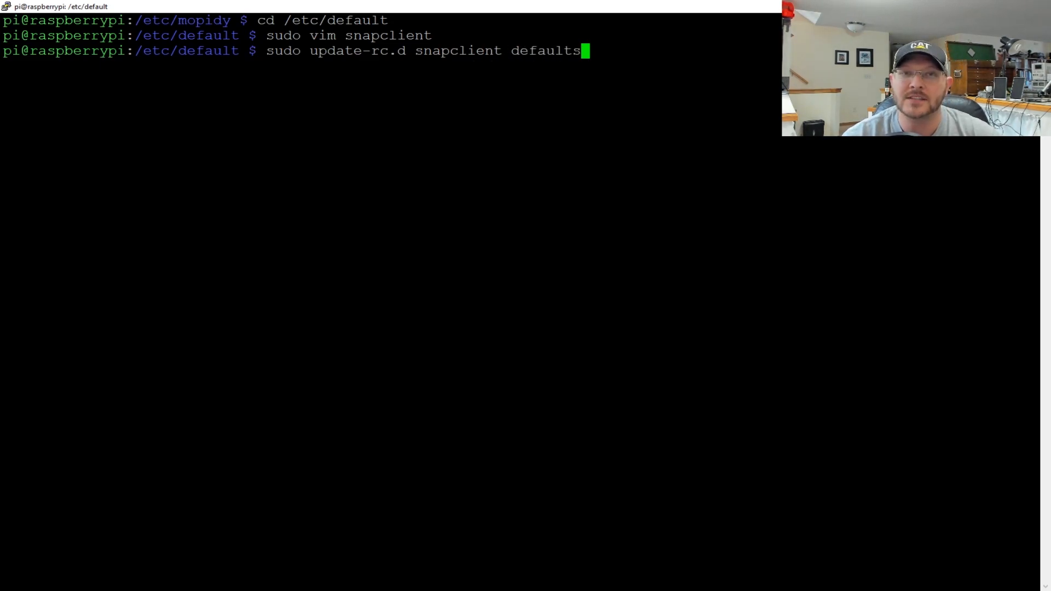